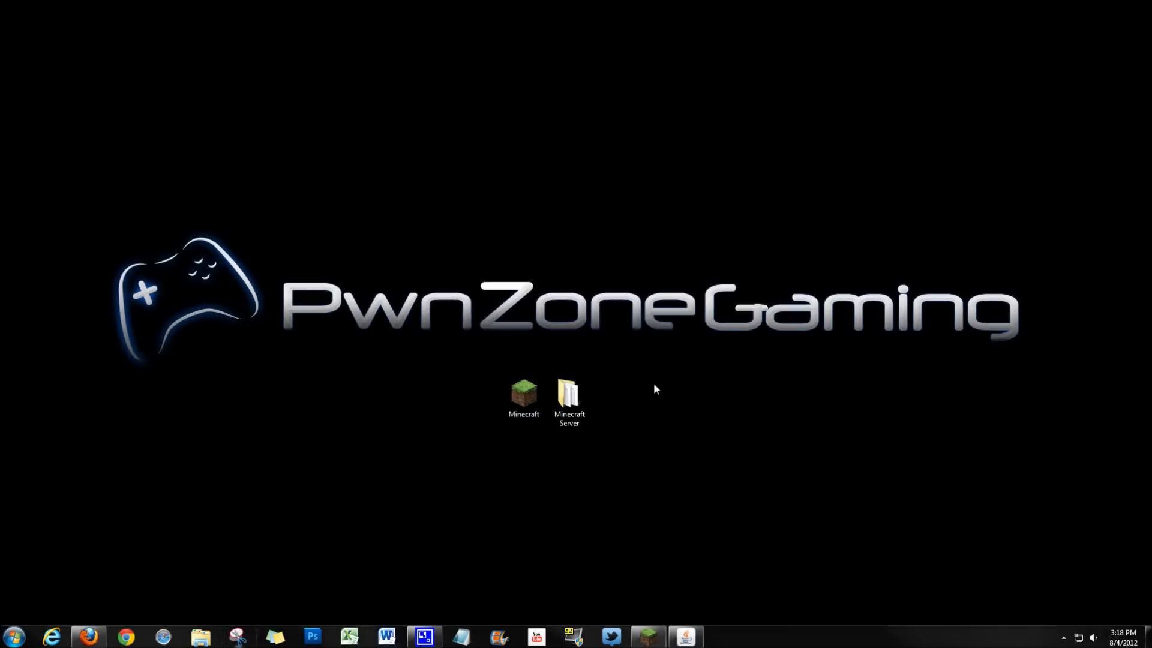
mouse_move(648, 378)
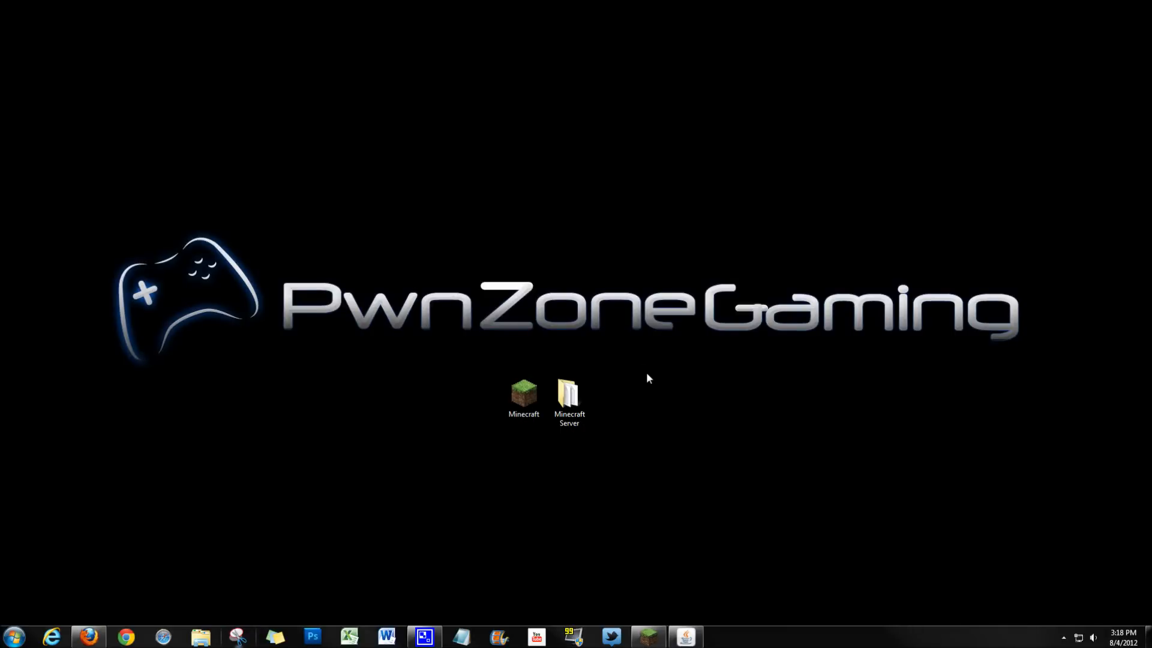
mouse_move(637, 357)
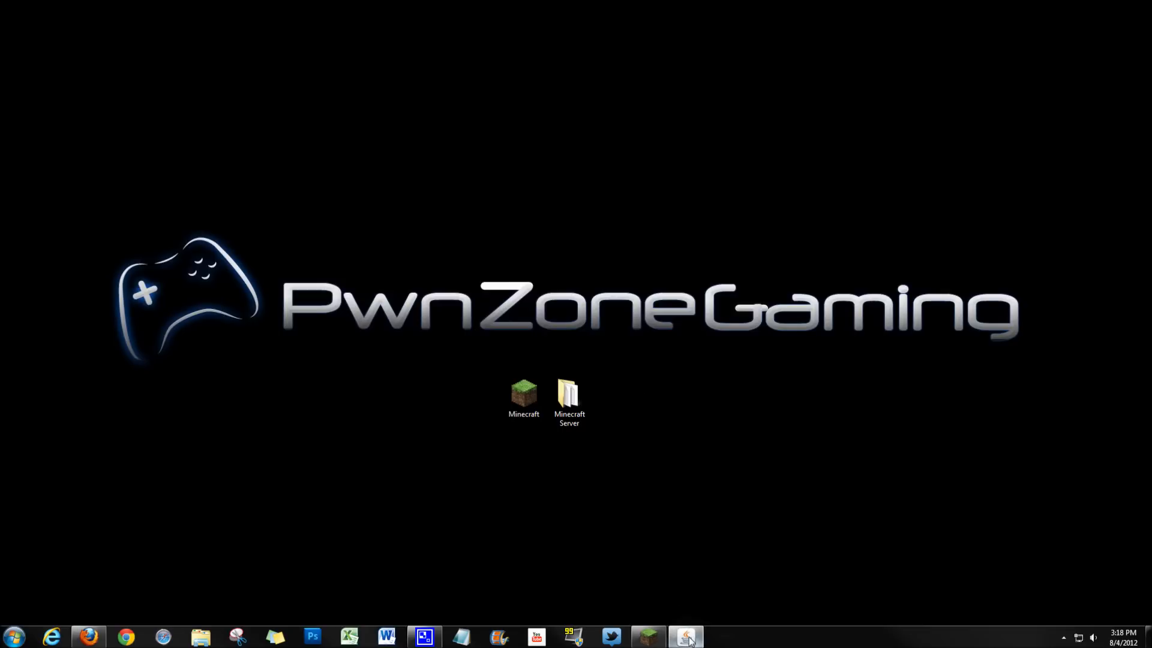
Restore the running server window, whose log reports version 1.2.5 on port 25565.
click(683, 636)
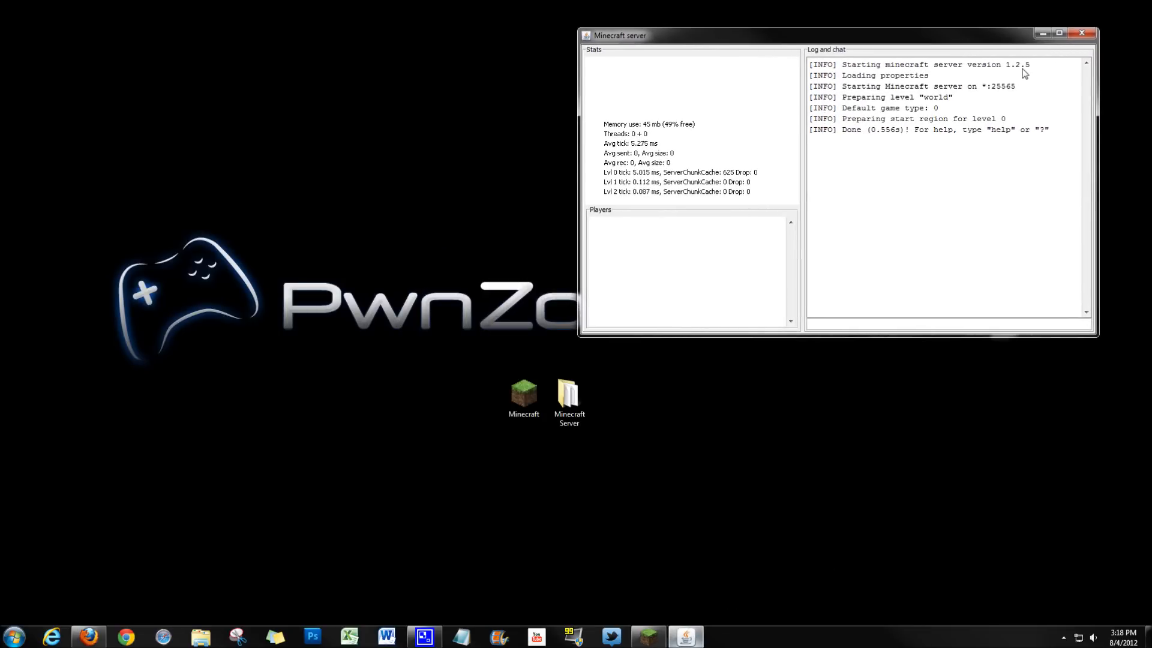
mouse_move(1046, 73)
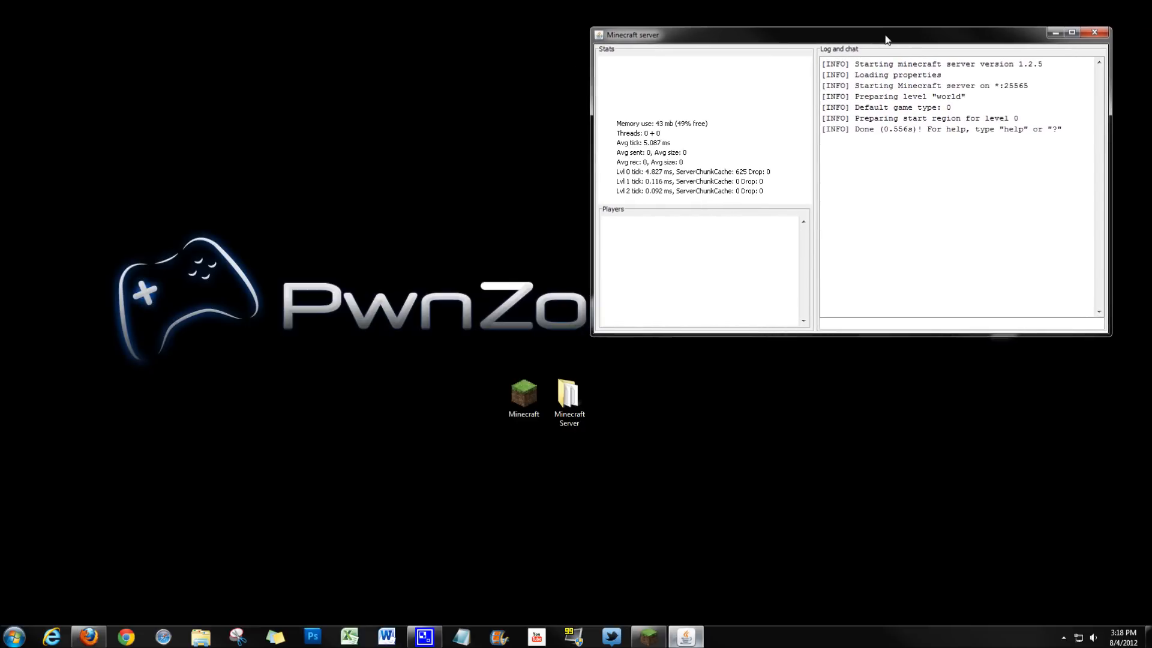
mouse_move(933, 103)
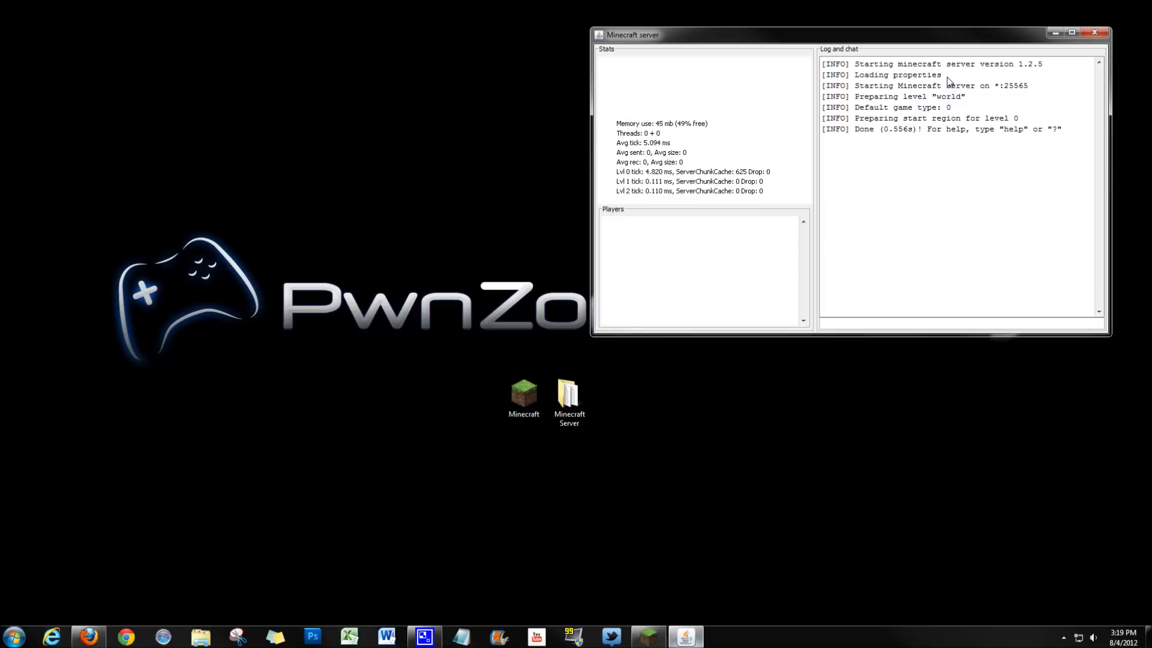
mouse_move(947, 81)
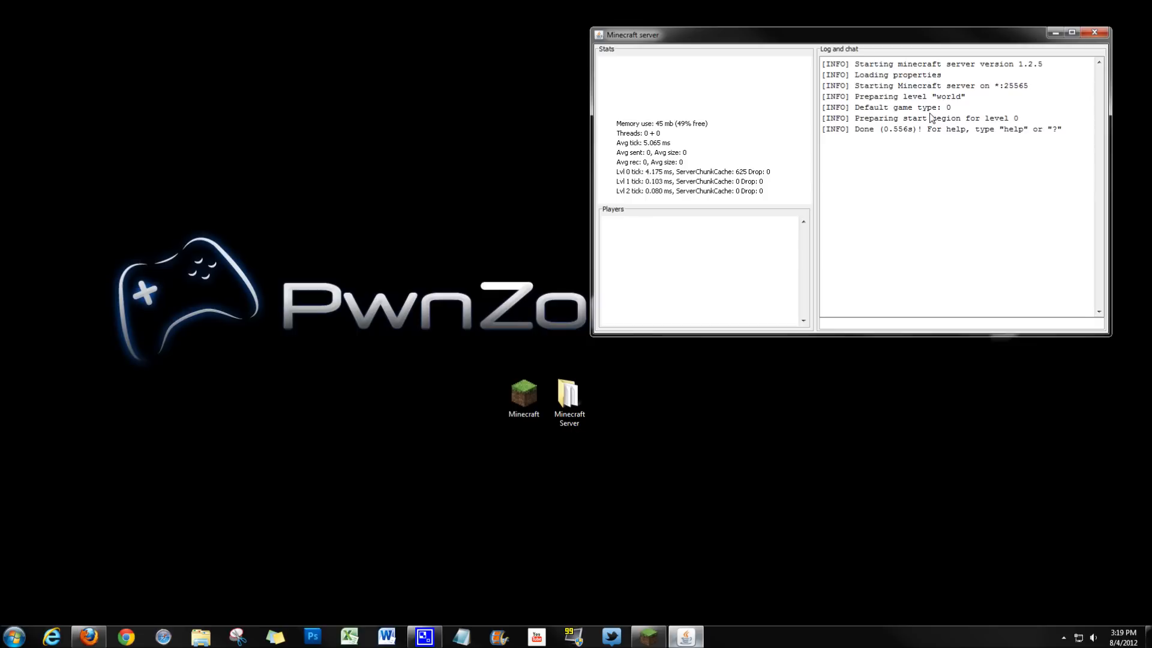
Launch Minecraft and join the Survival Tutorial server, which fails with Connection Lost, then return to the title screen.
double_click(523, 391)
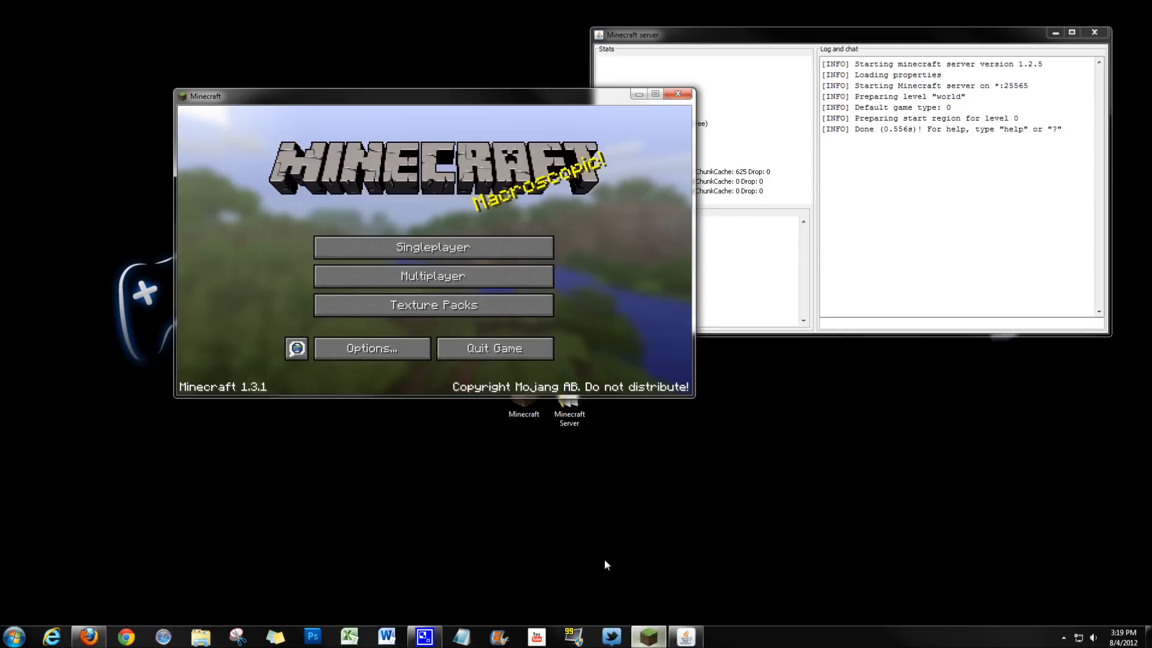
mouse_move(432, 276)
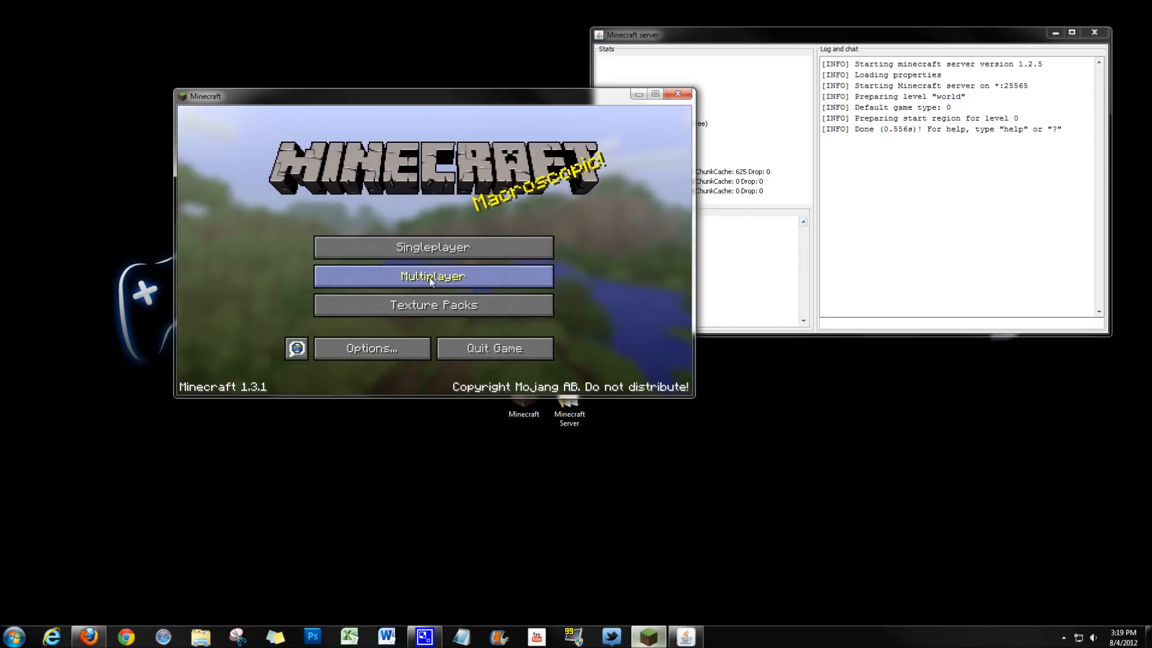
click(431, 276)
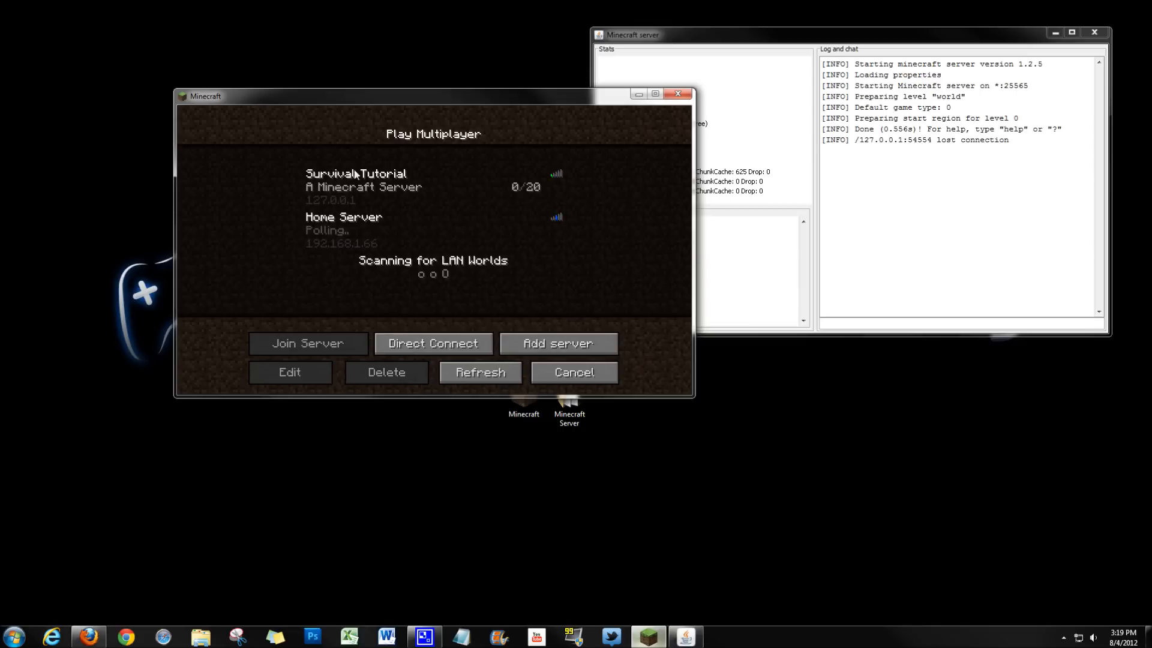
click(367, 180)
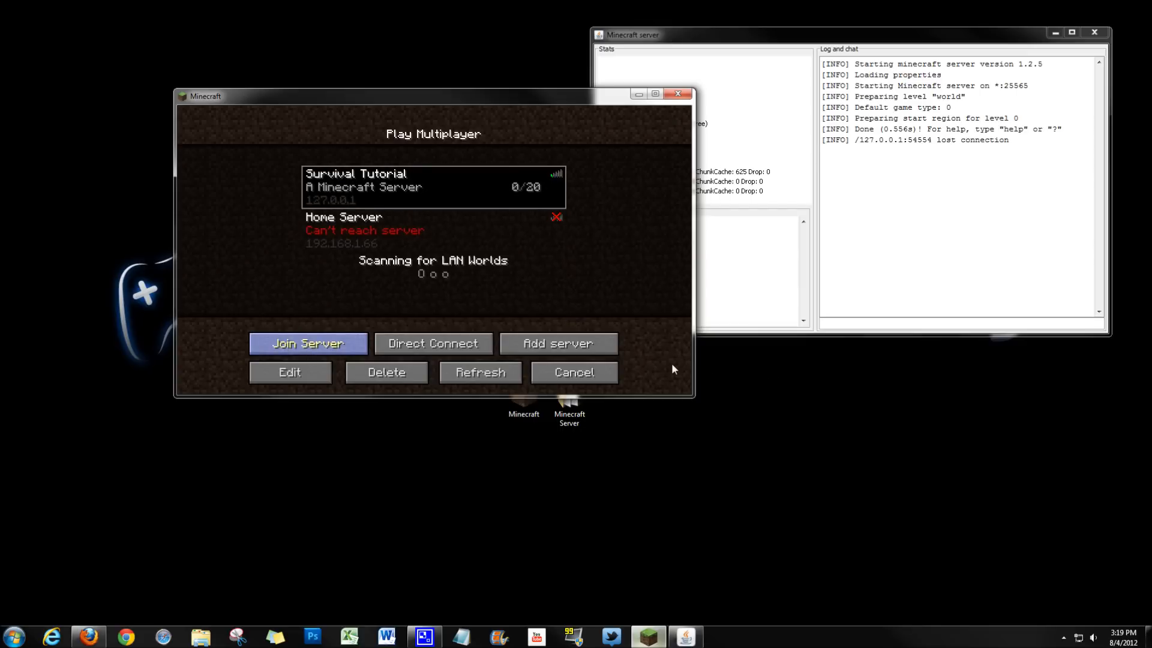
click(307, 343)
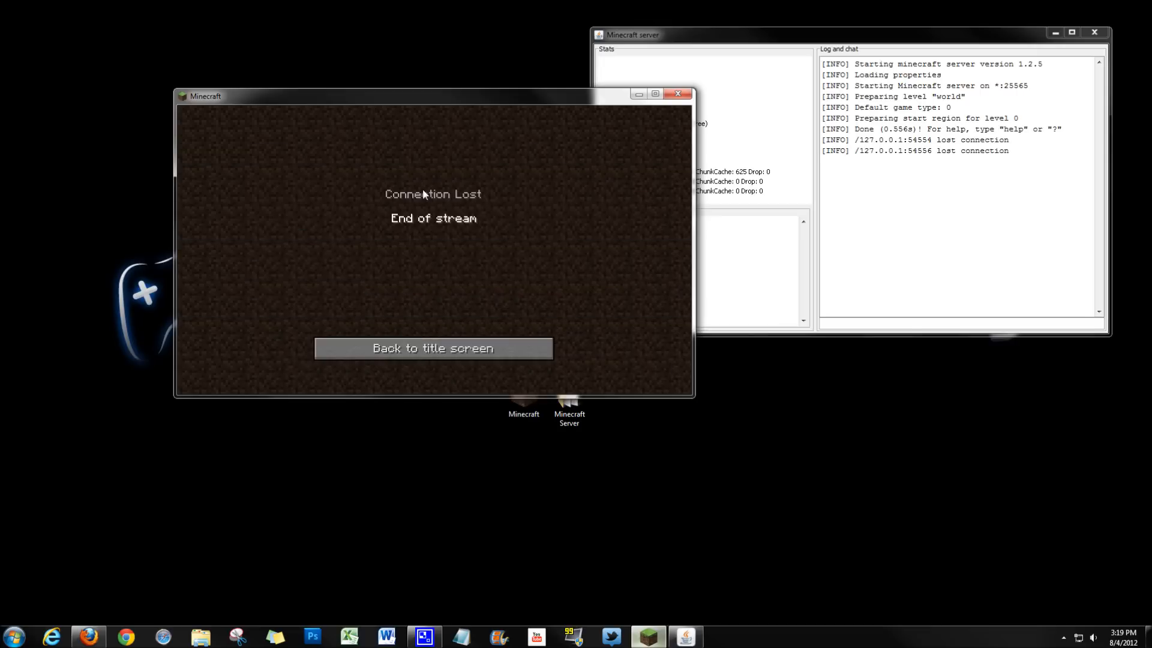
mouse_move(433, 347)
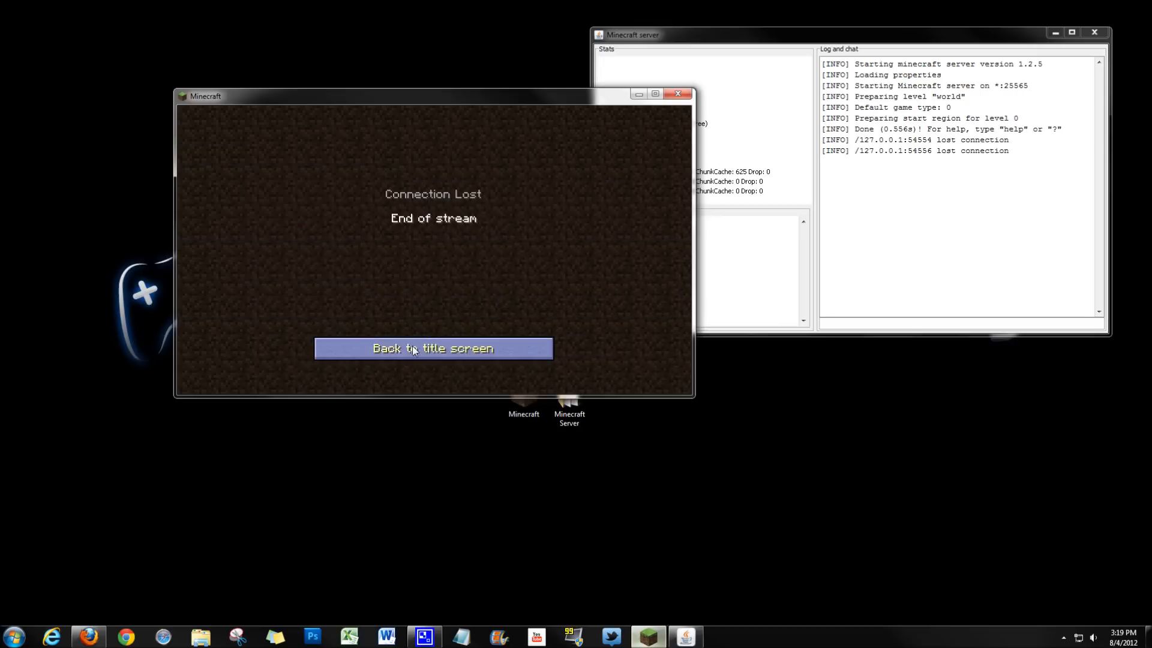
click(433, 348)
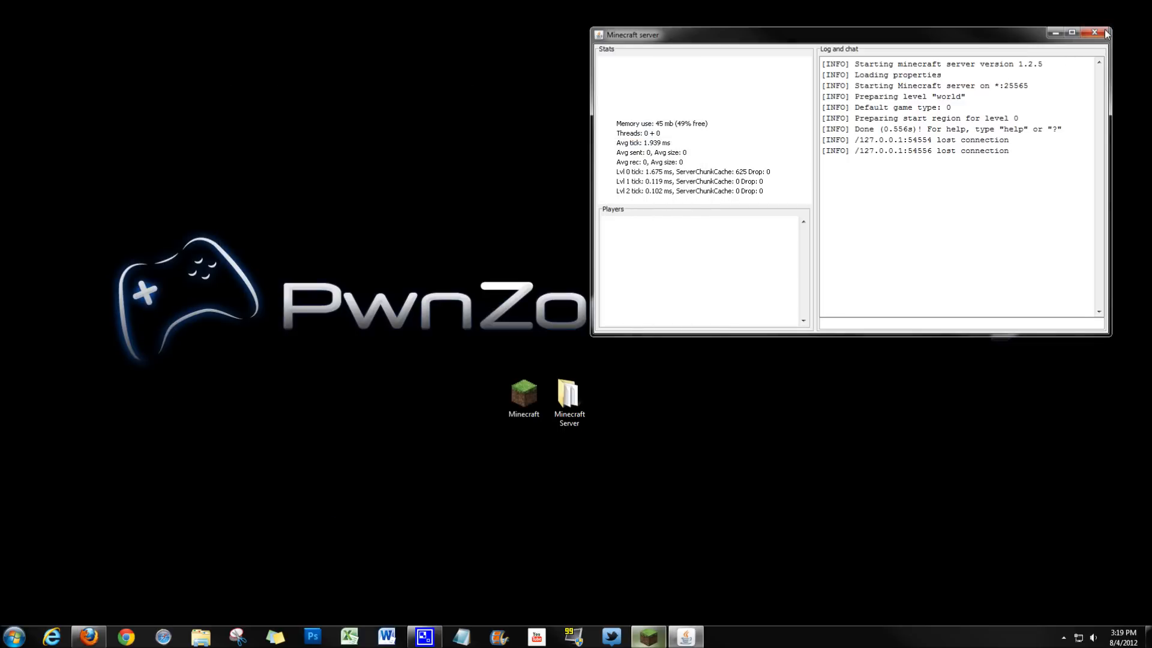
Shut down the 1.2.5 server and browse to the minecraft.net download page in Firefox.
click(1105, 34)
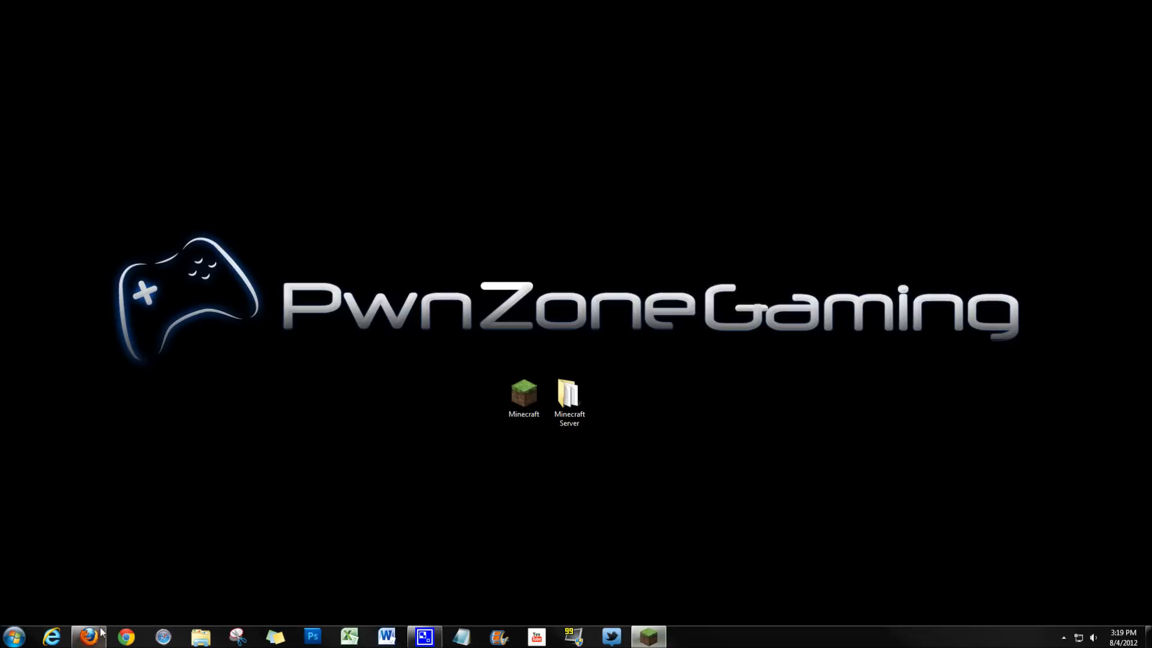
click(88, 636)
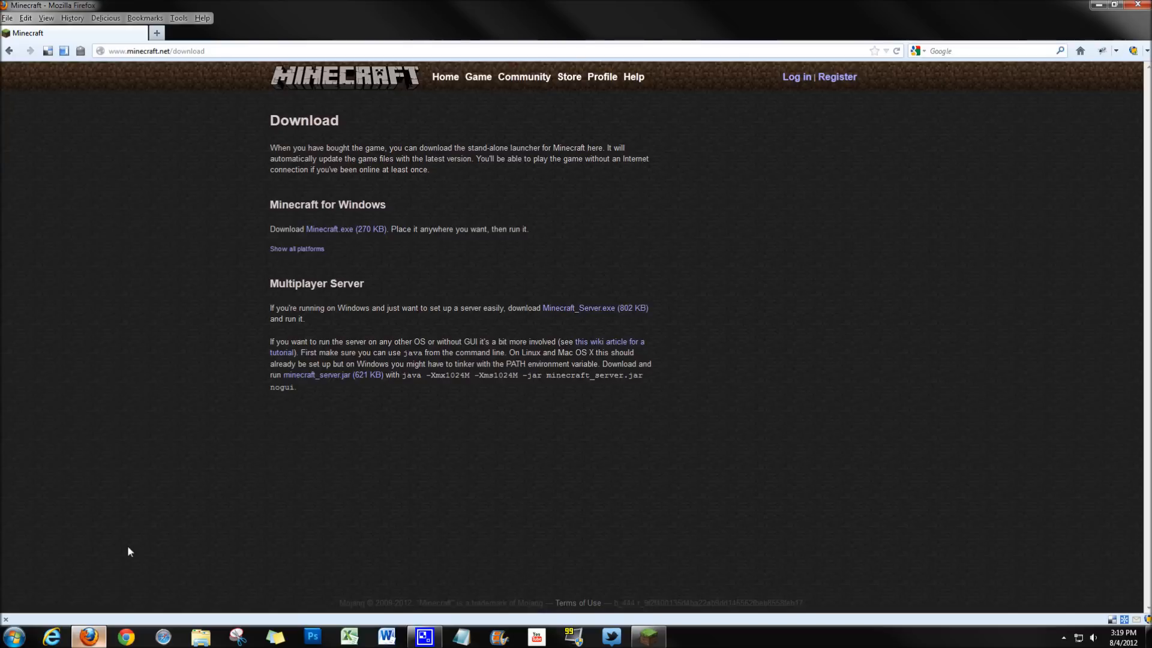
click(444, 77)
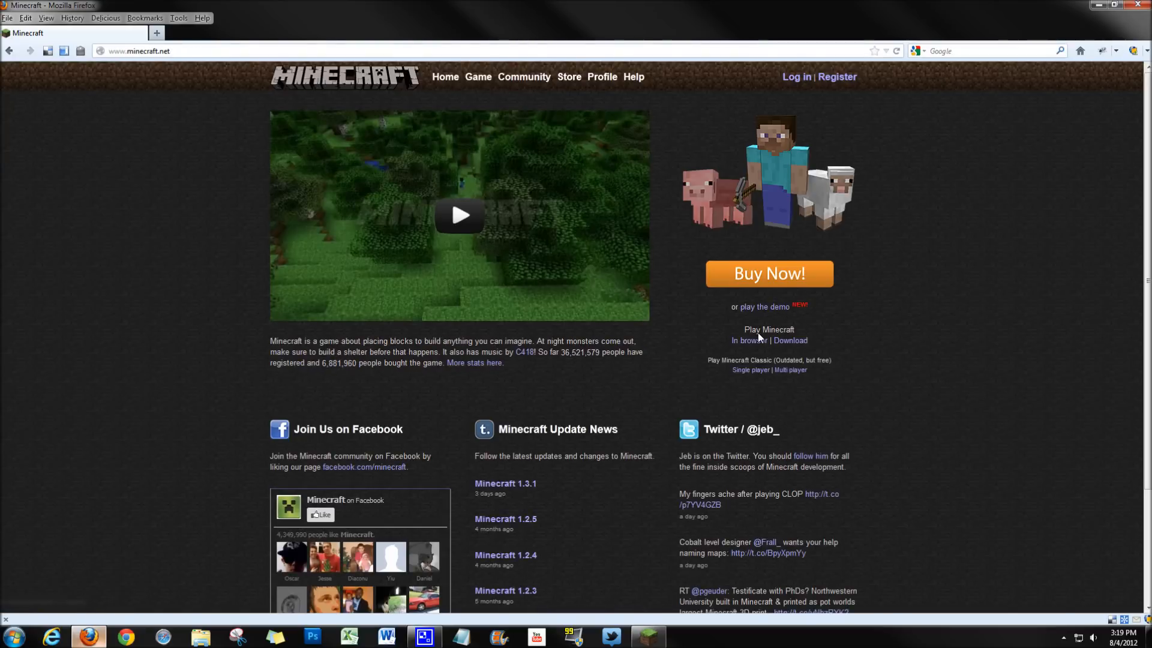
click(791, 339)
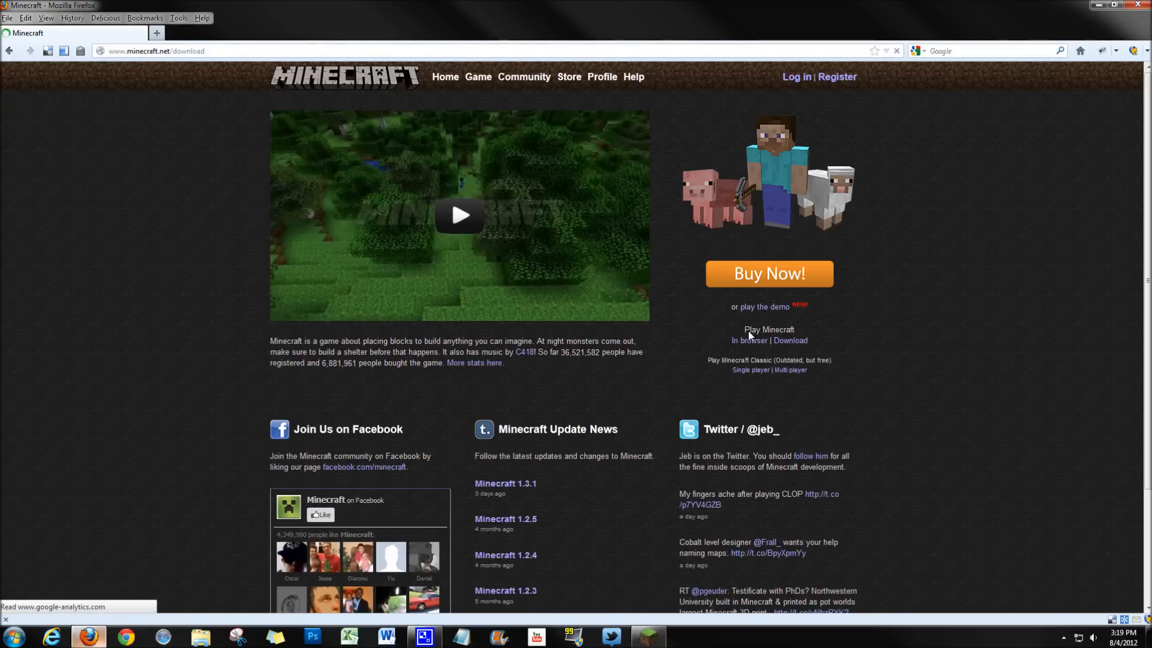
click(790, 339)
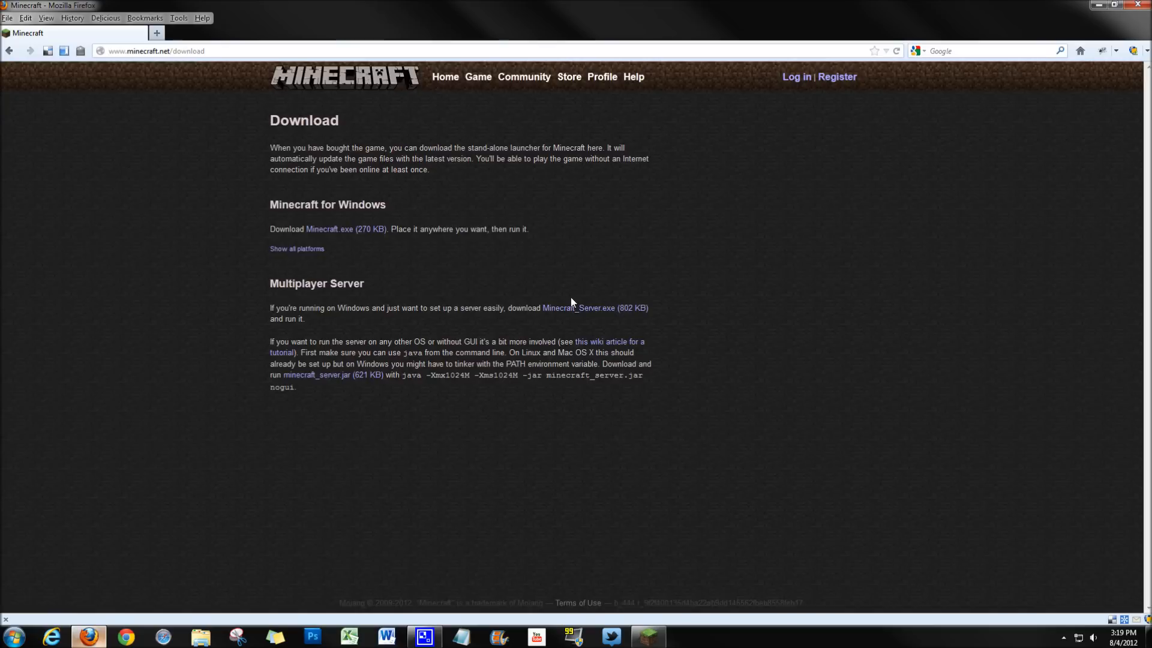
mouse_move(577, 312)
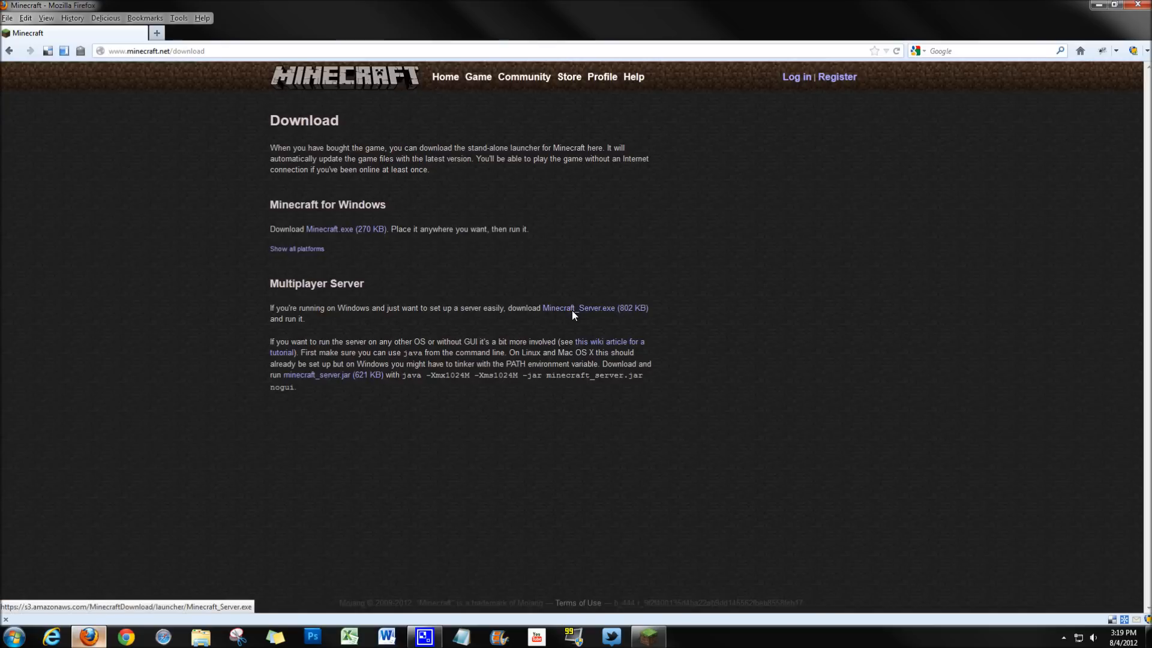
Download and save Minecraft_Server.exe, then minimize the browser.
click(578, 308)
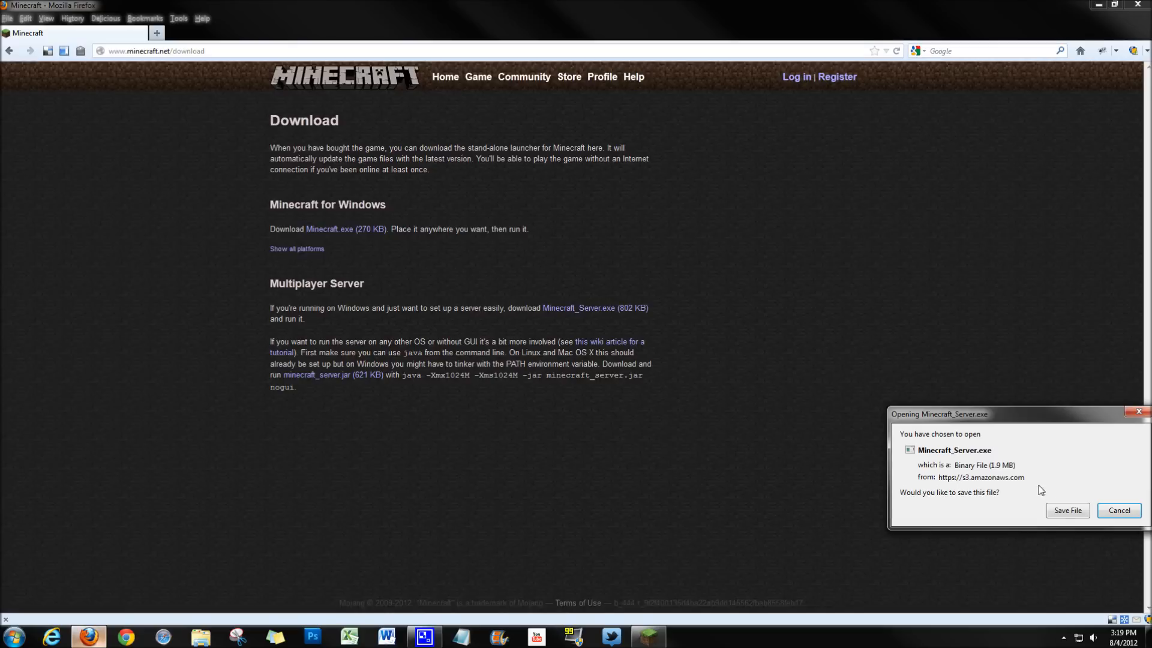
click(1117, 510)
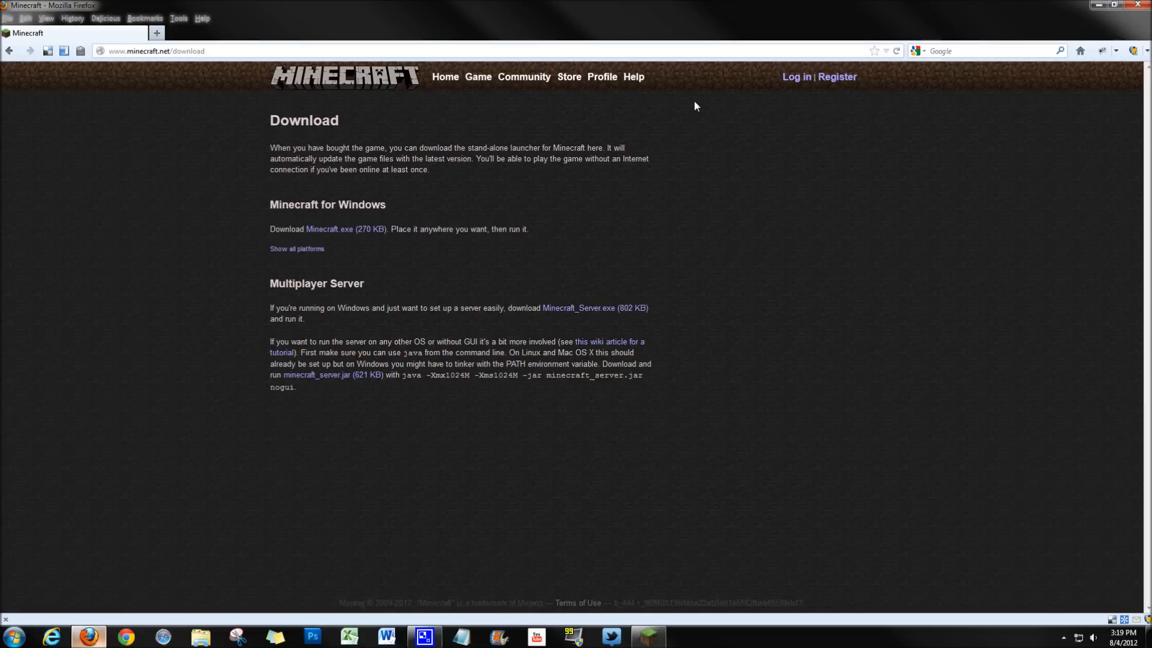
click(578, 308)
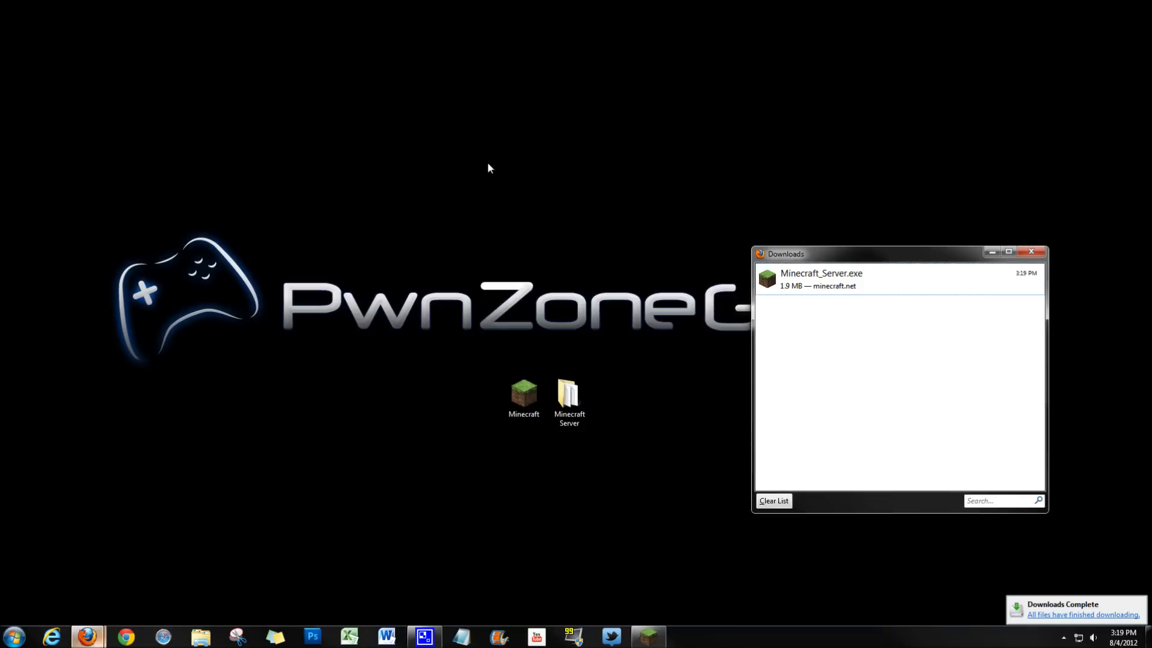
Create a new desktop folder and rename it 'Minecraft 1.3.1'.
right_click(488, 167)
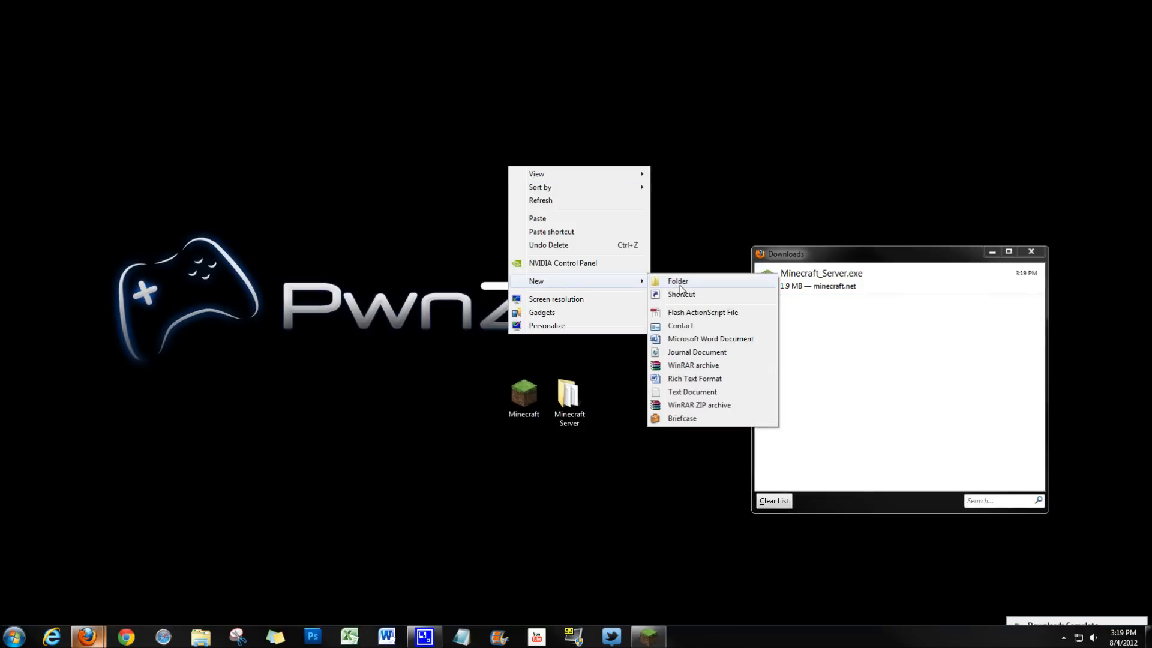
click(677, 280)
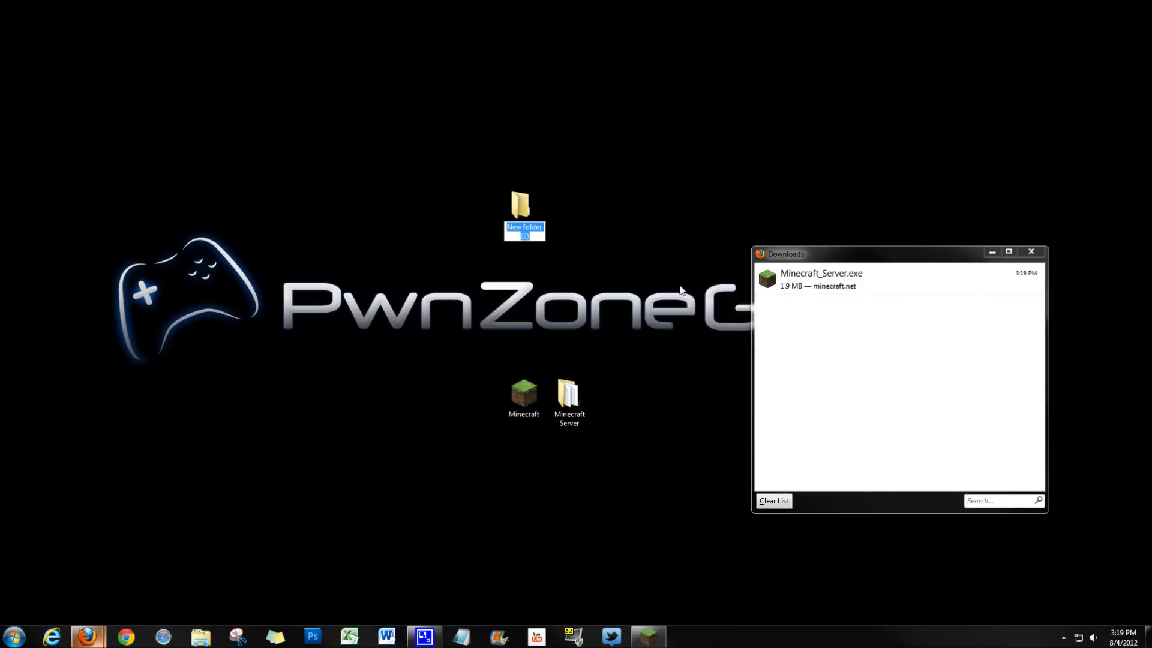
mouse_move(603, 380)
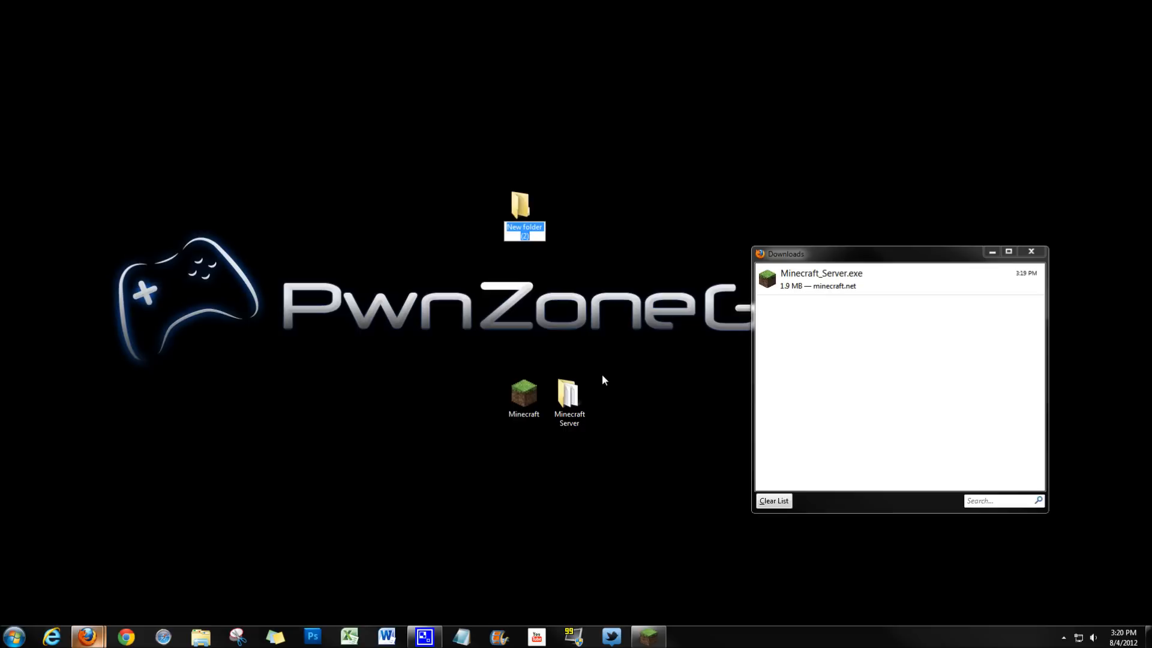
text(M)
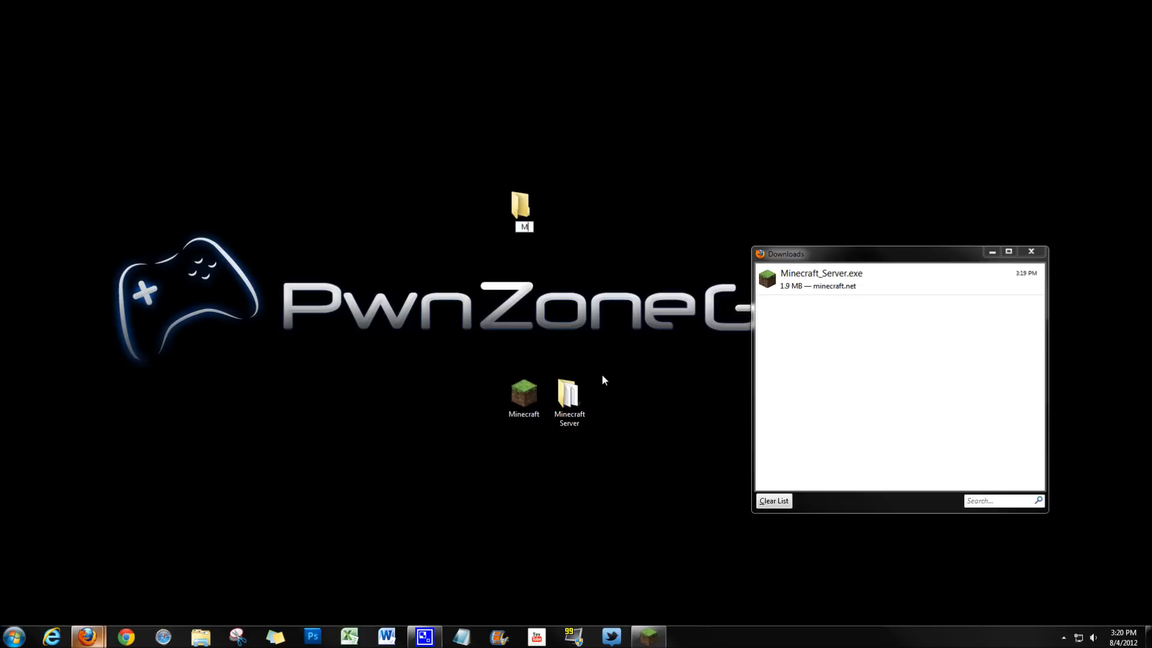
text(Mlnecraft 1.3.1)
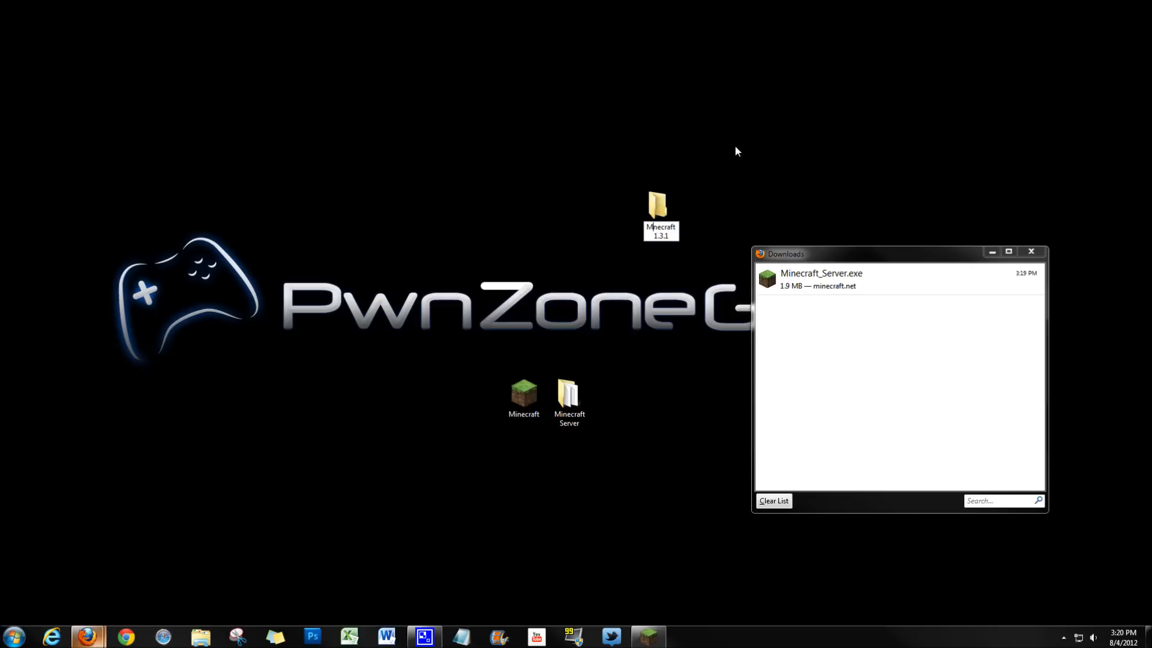
Run Minecraft_Server inside the Minecraft 1.3.1 folder so it generates world and config files.
double_click(658, 205)
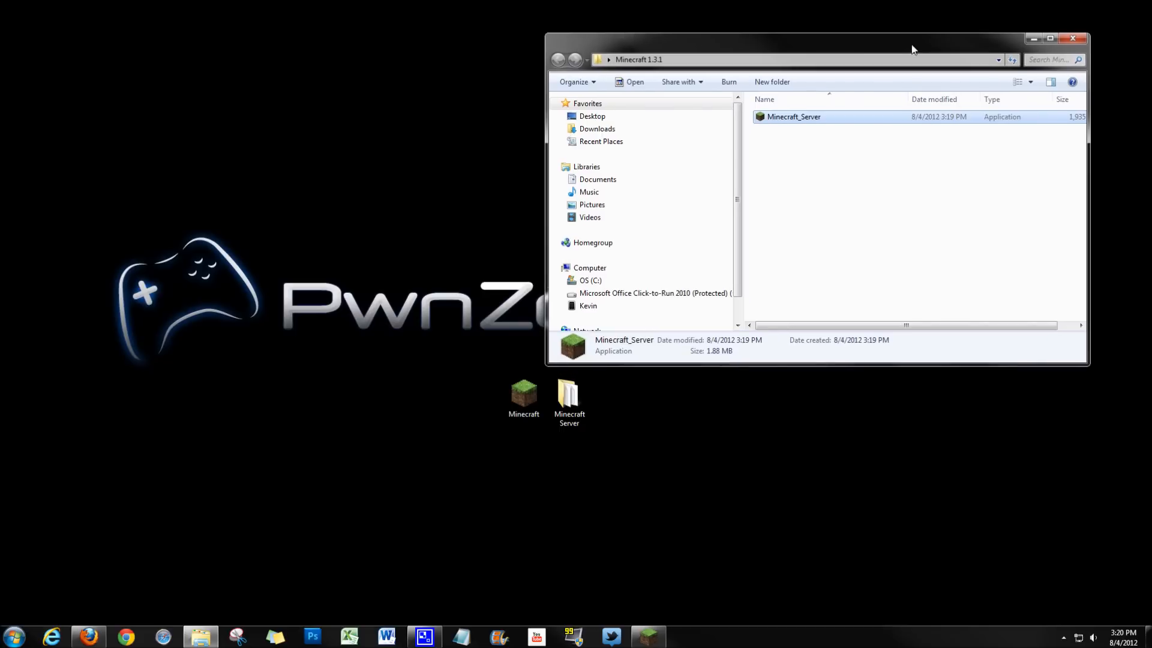
double_click(793, 116)
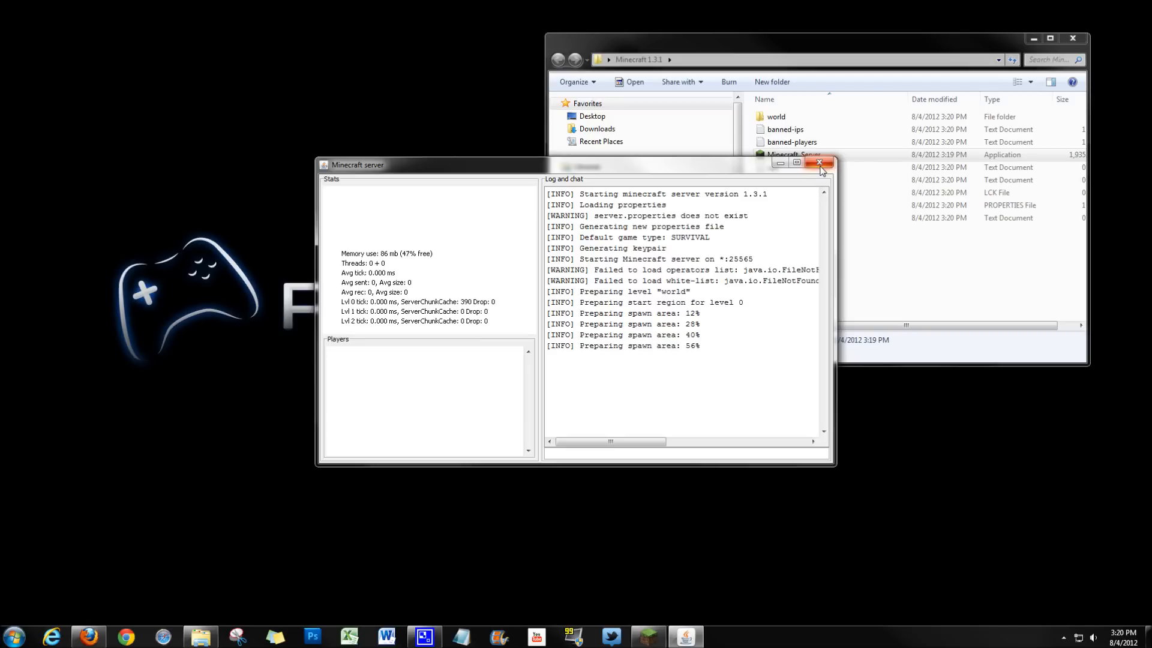
mouse_move(819, 162)
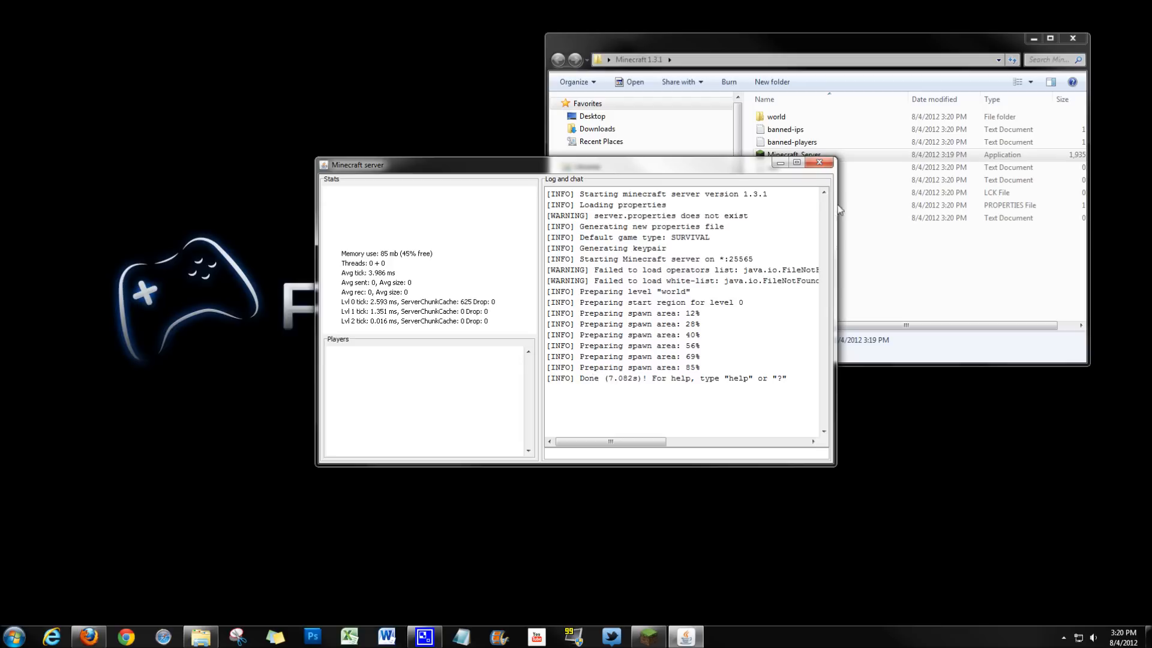
mouse_move(576, 380)
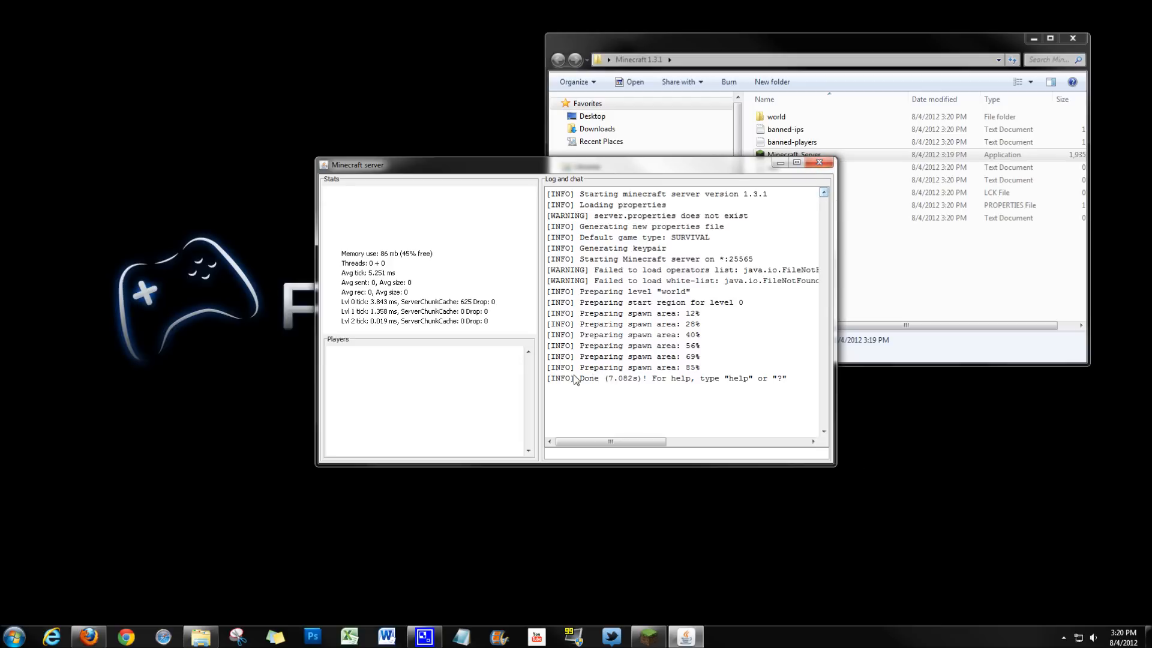
mouse_move(809, 353)
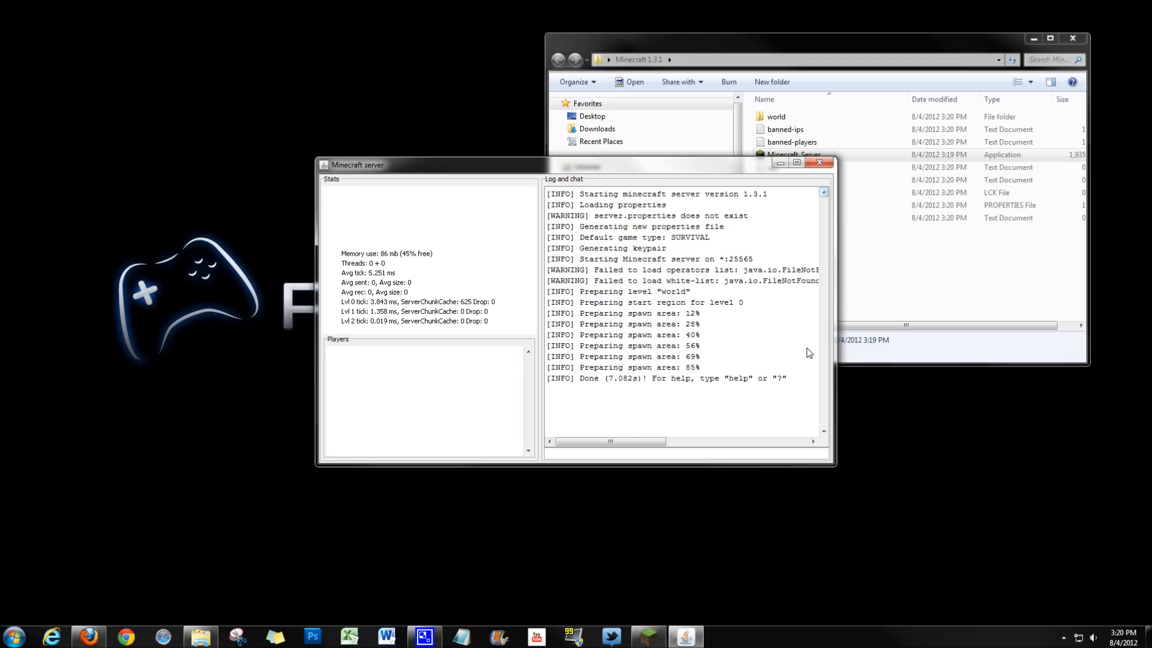
Stop the freshly started 1.3.1 server, leaving its eight generated files in the folder.
click(819, 162)
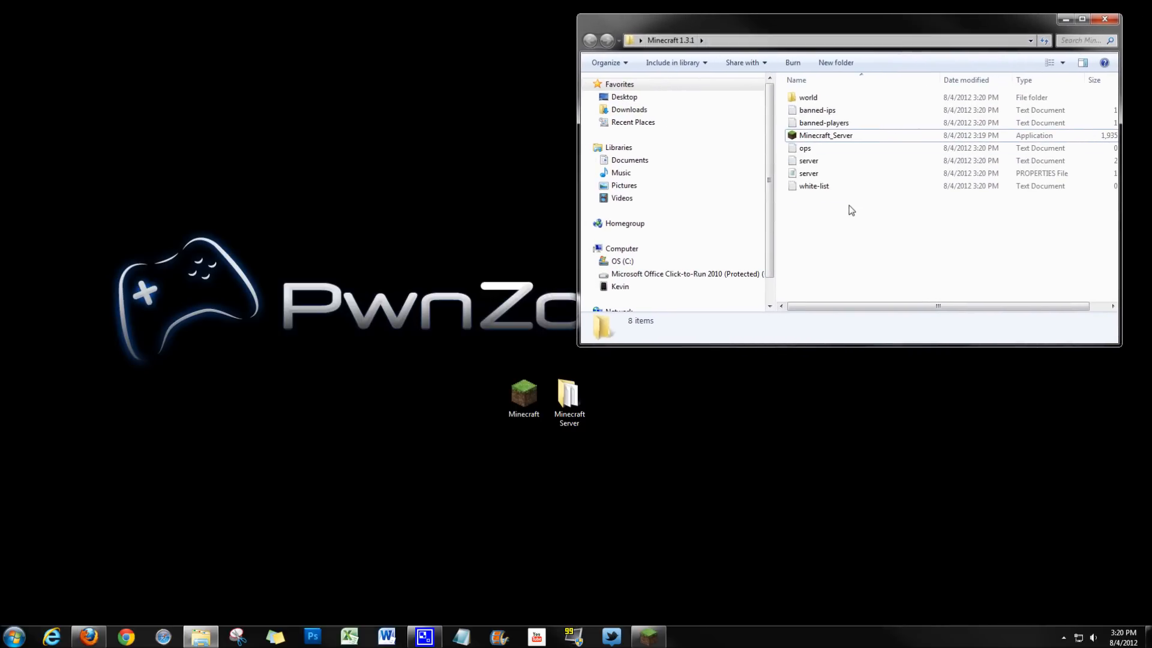
mouse_move(816, 212)
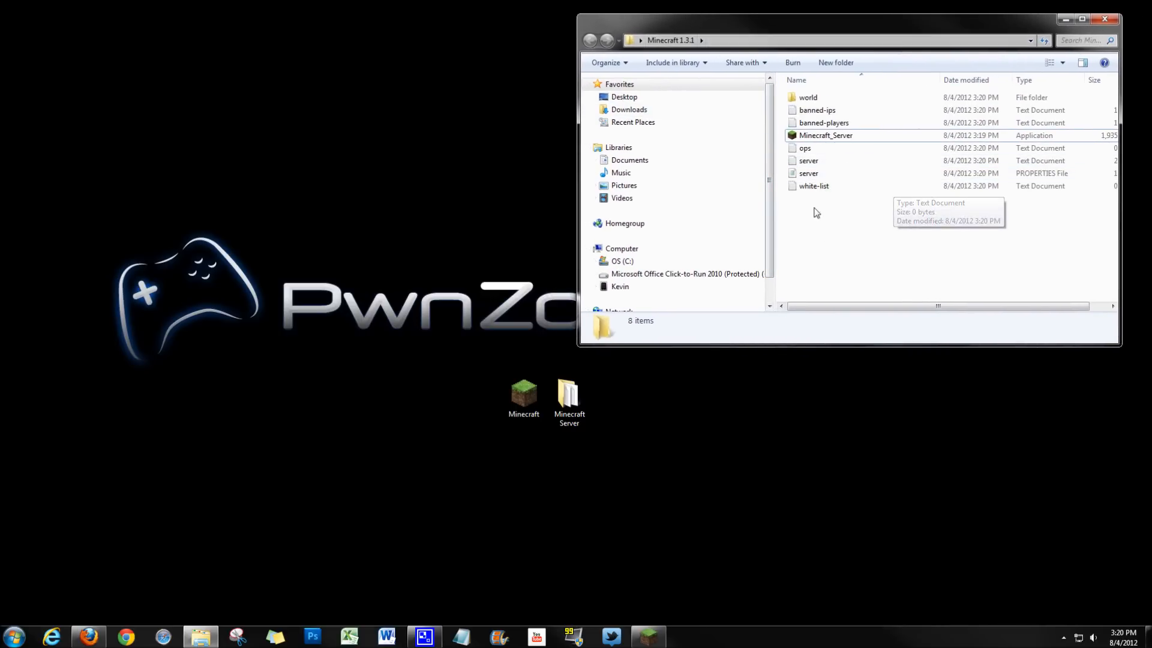
mouse_move(812, 186)
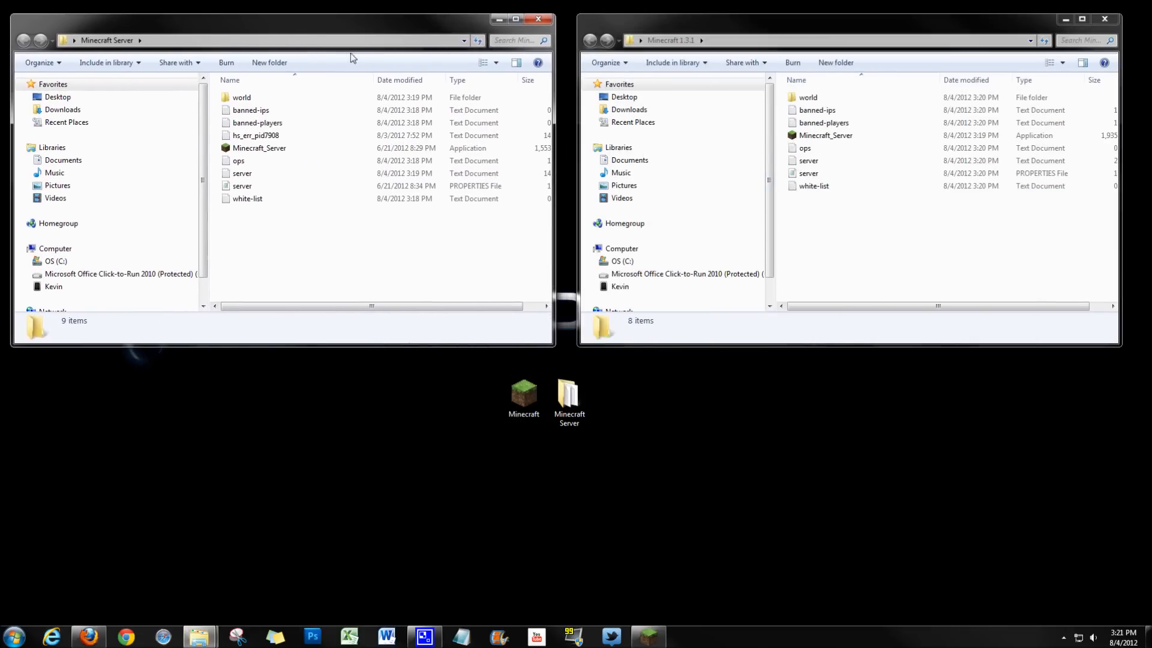
mouse_move(630, 307)
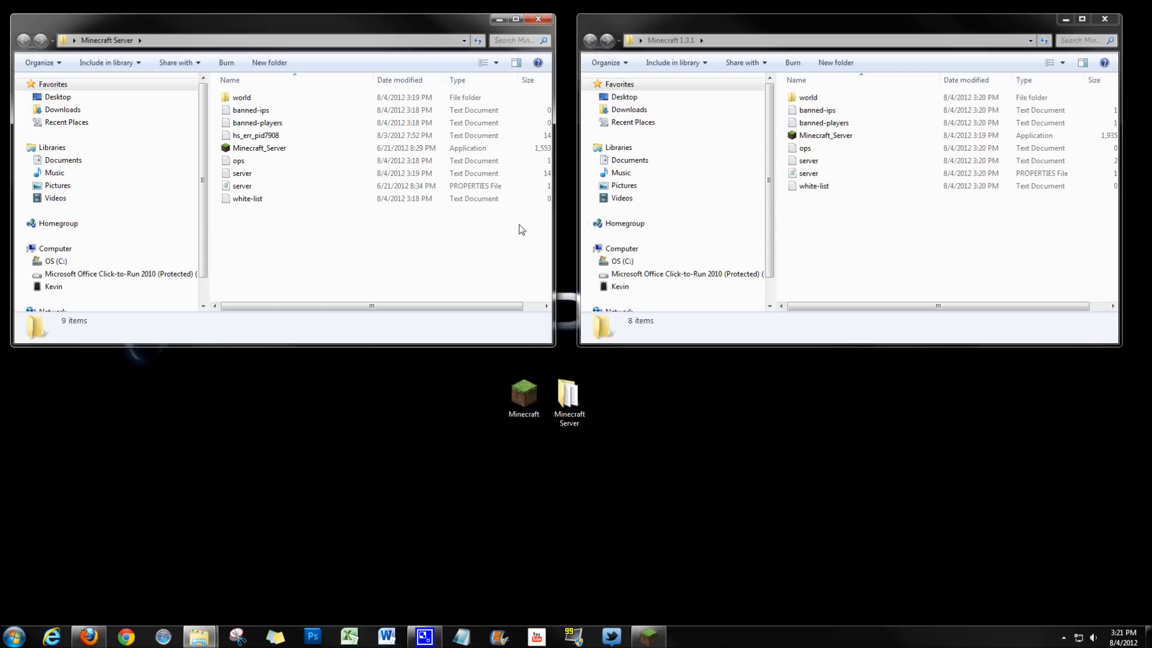
Delete the newly generated world folder from Minecraft 1.3.1 to the Recycle Bin.
click(807, 97)
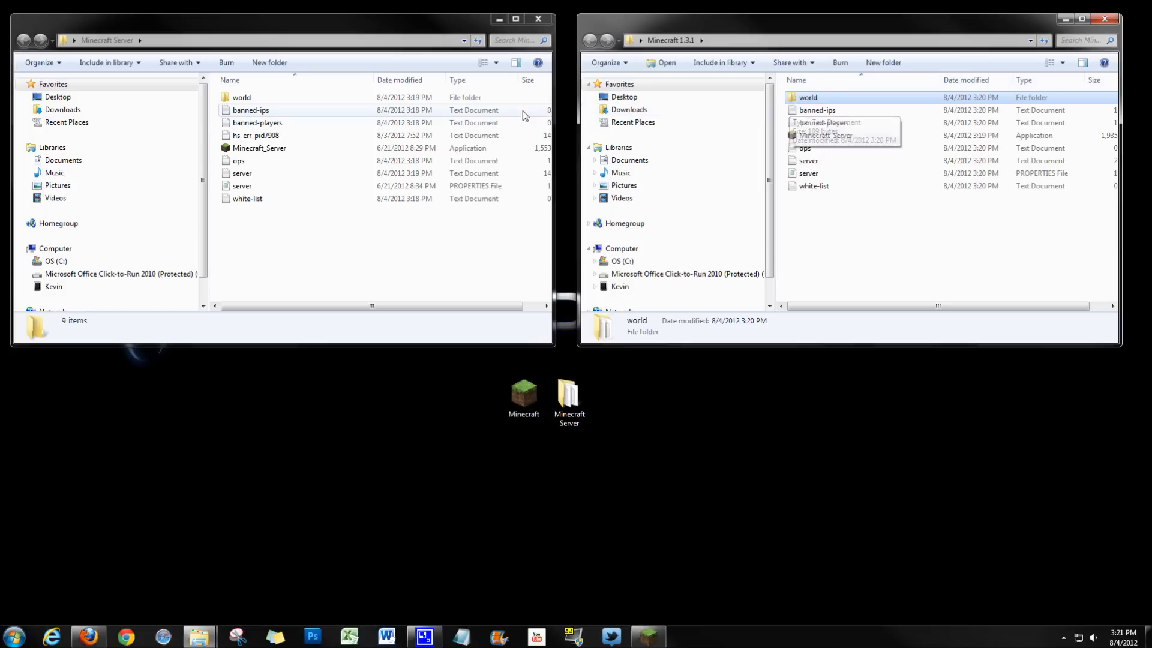
mouse_move(287, 98)
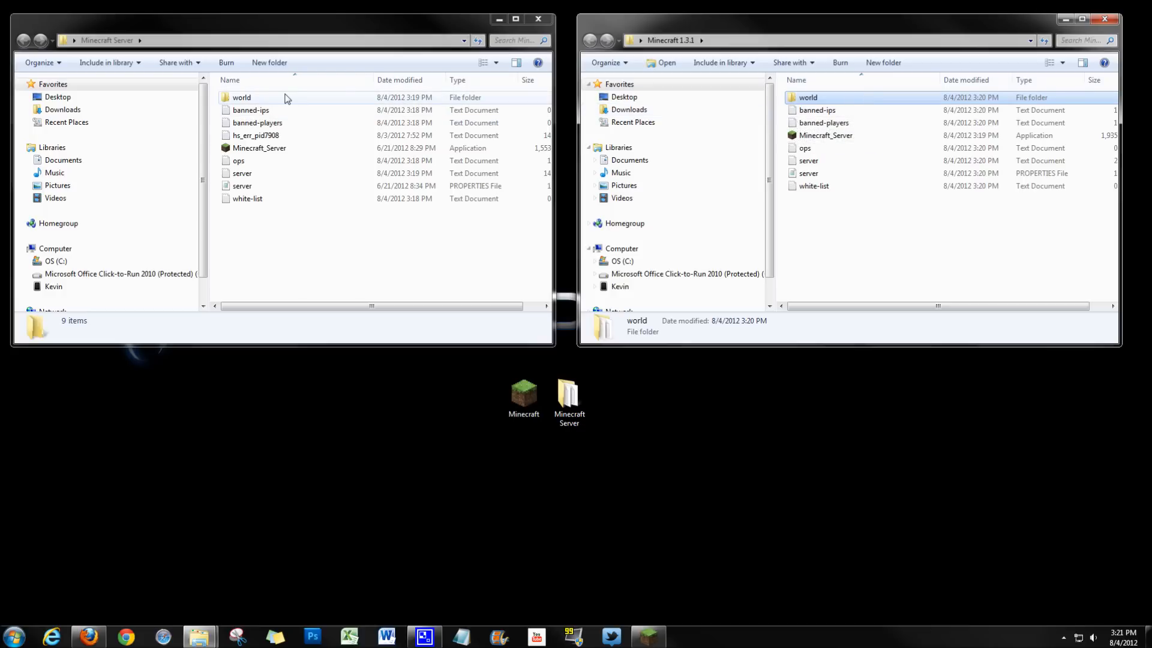
click(241, 98)
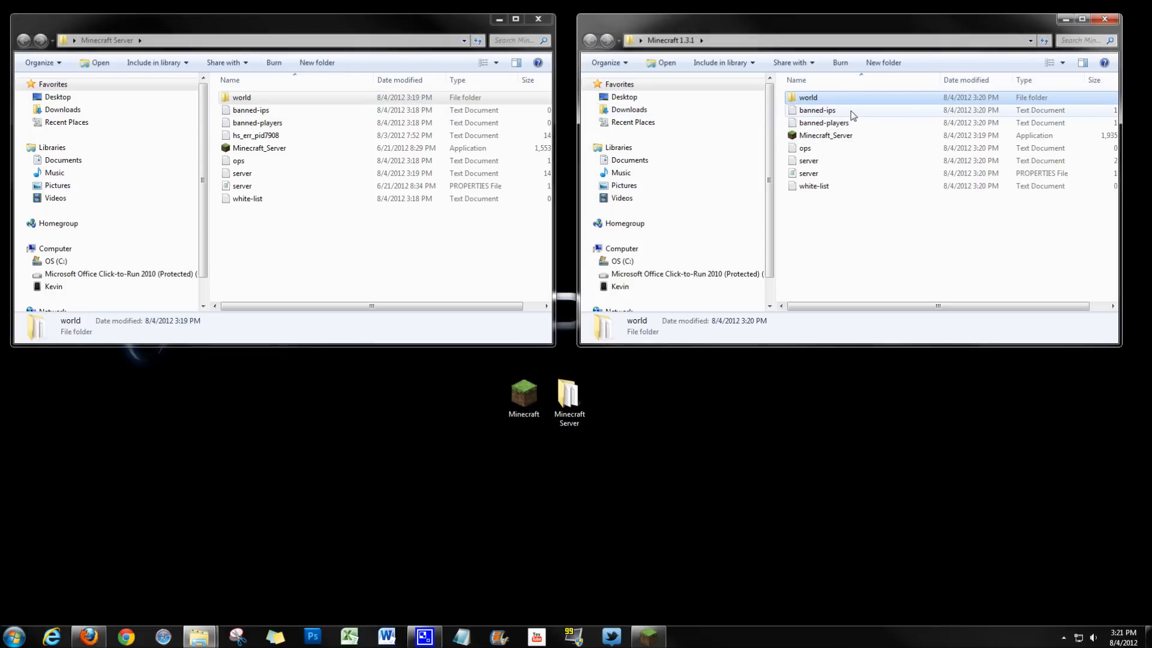
key(Delete)
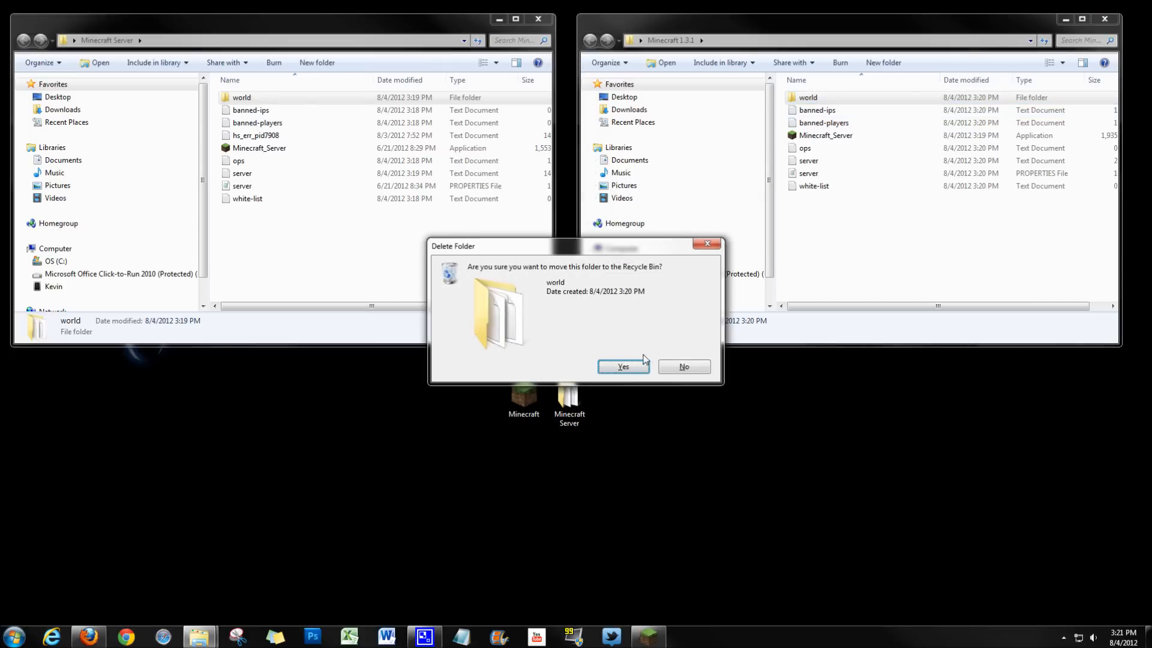
click(623, 366)
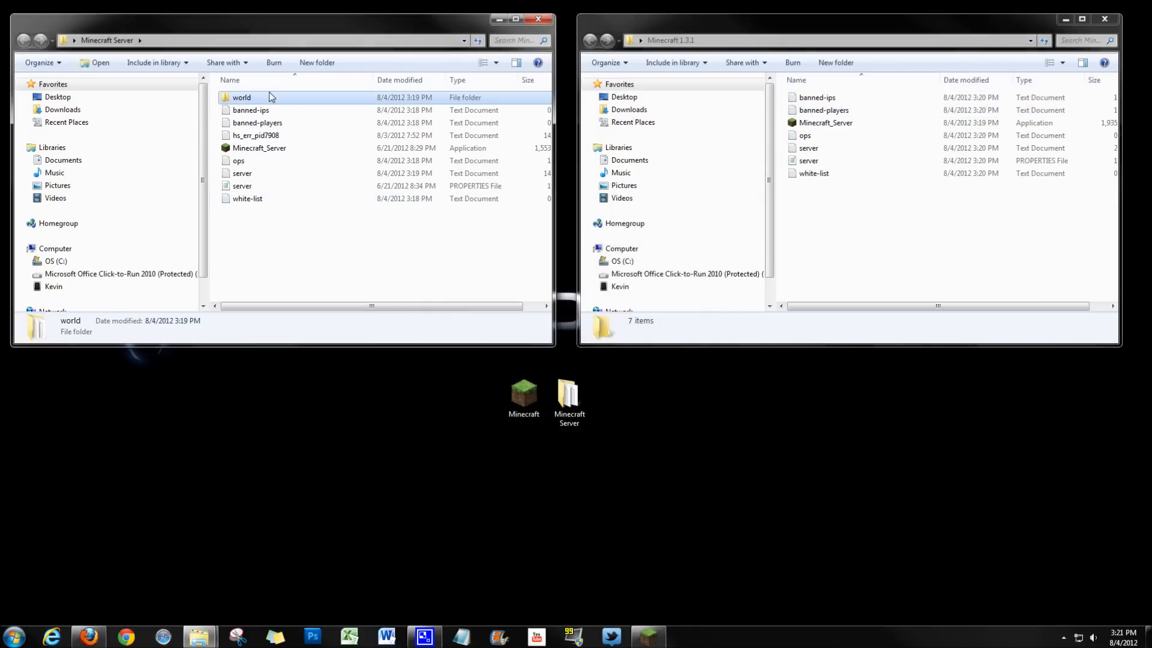
Copy the old server's world folder into the Minecraft 1.3.1 folder.
right_click(242, 97)
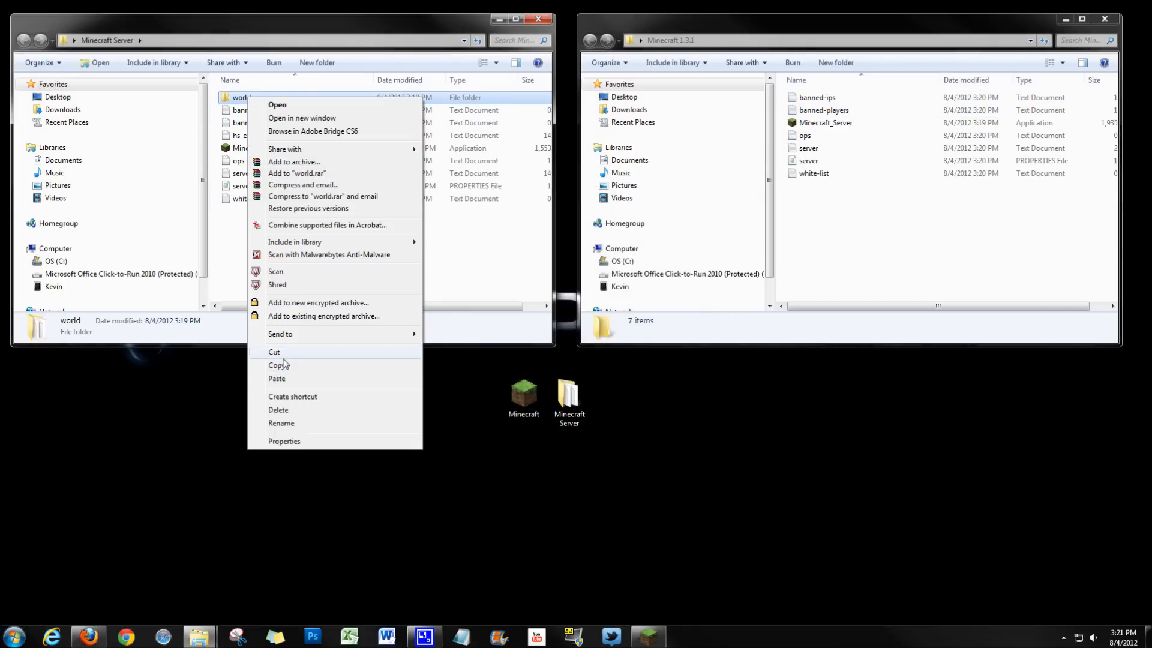
click(280, 365)
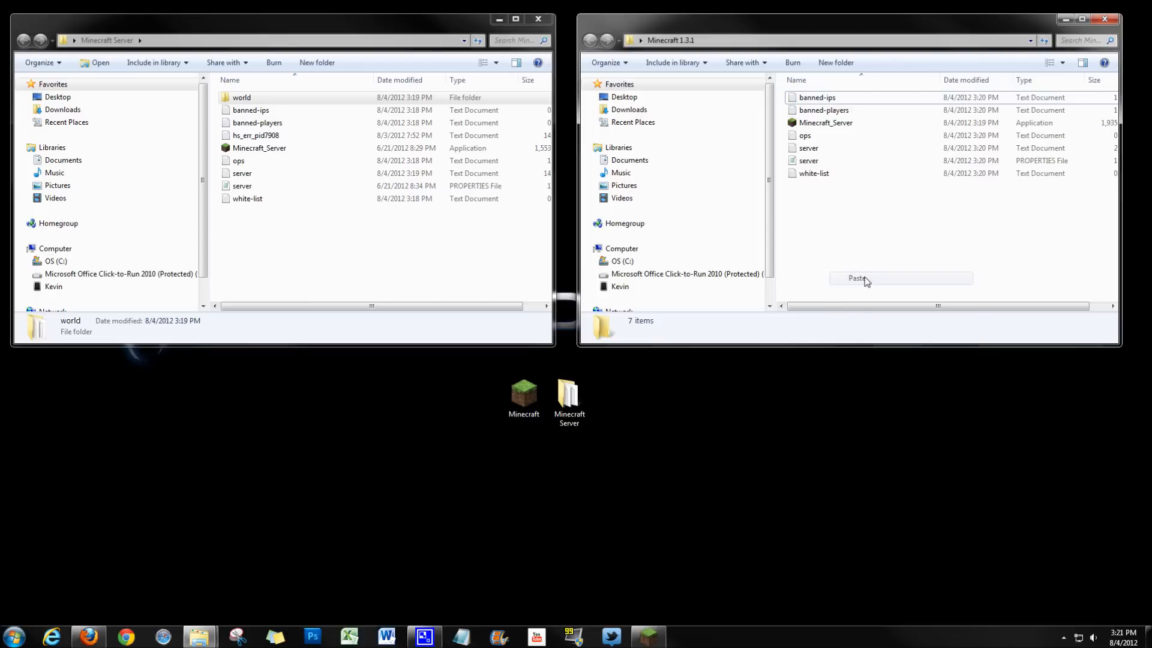
click(857, 277)
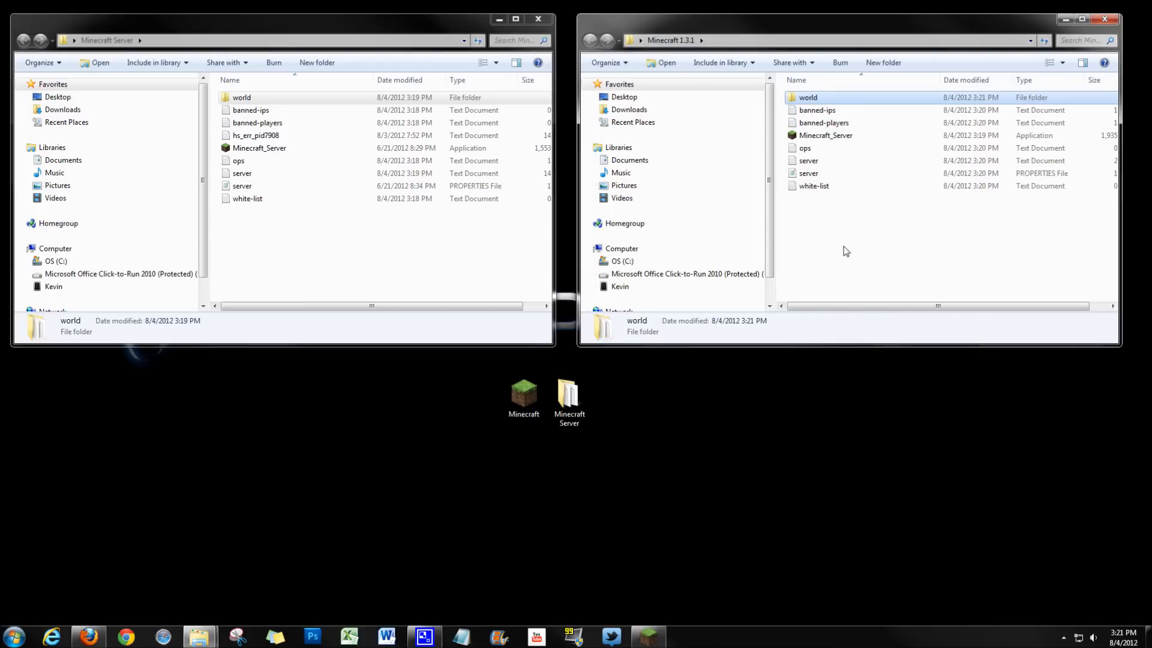
click(251, 109)
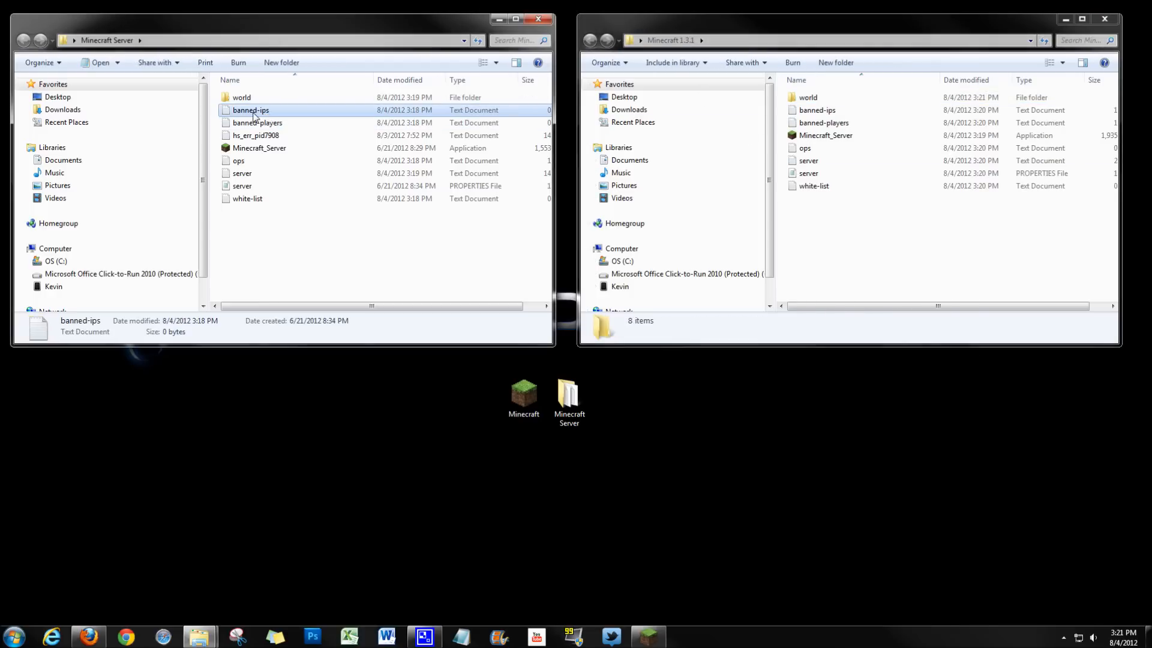
Copy the old banned-ips, banned-players, ops and server files over the 1.3.1 copies and close the old folder.
click(256, 122)
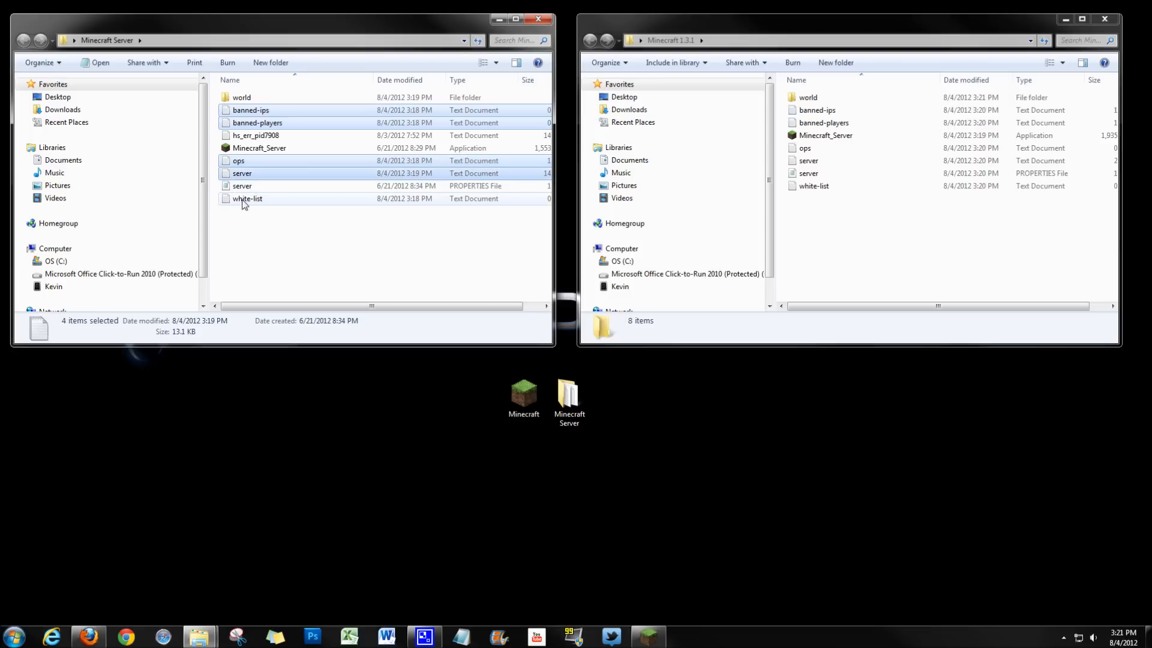
mouse_move(242, 185)
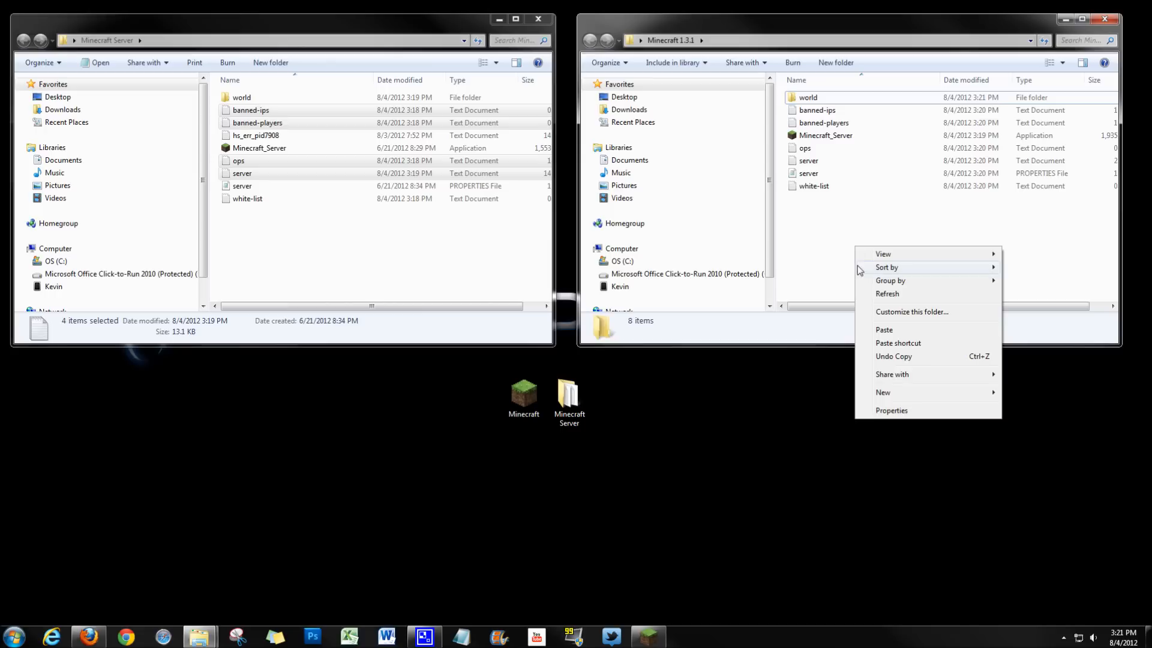
click(884, 328)
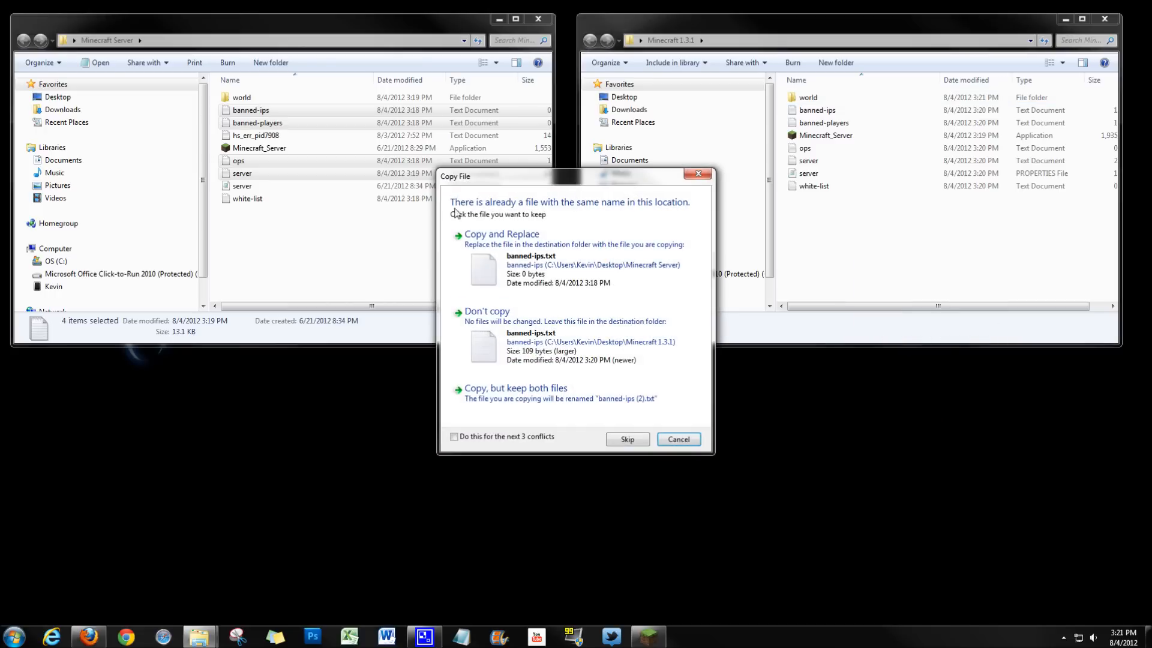
click(454, 437)
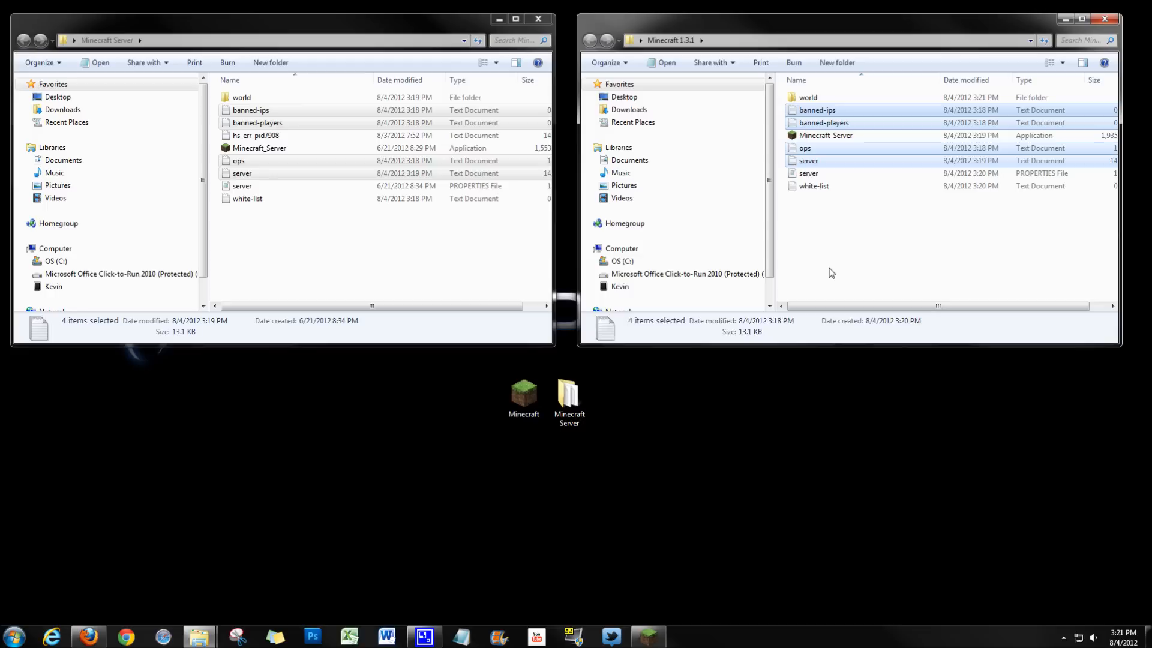
click(807, 97)
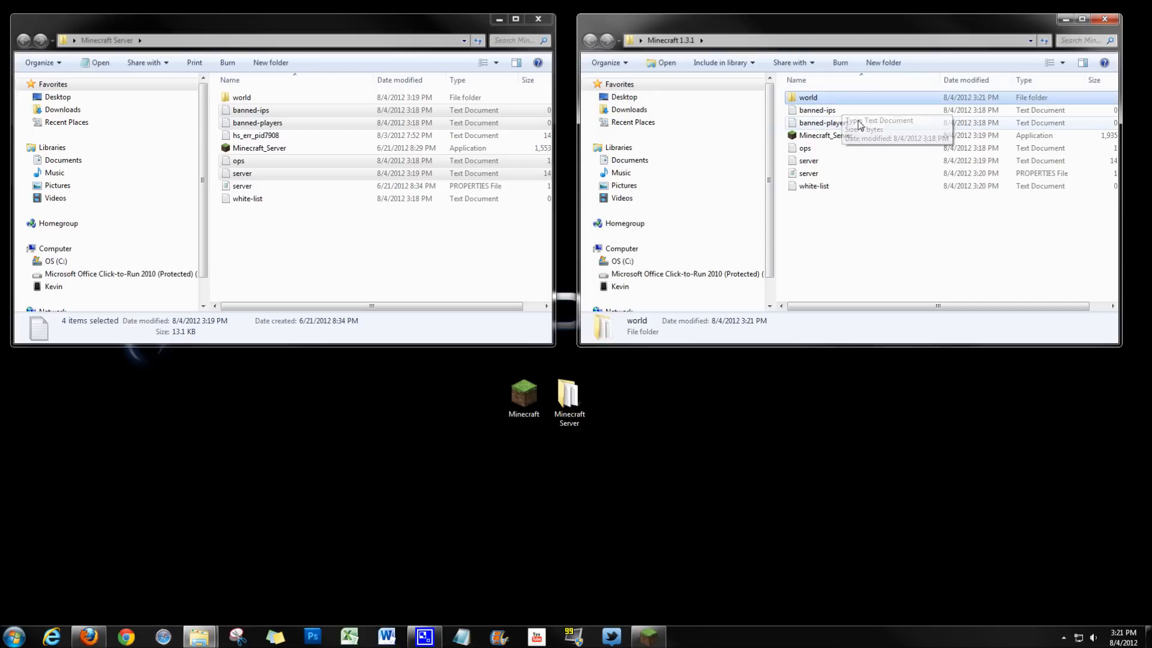
click(537, 19)
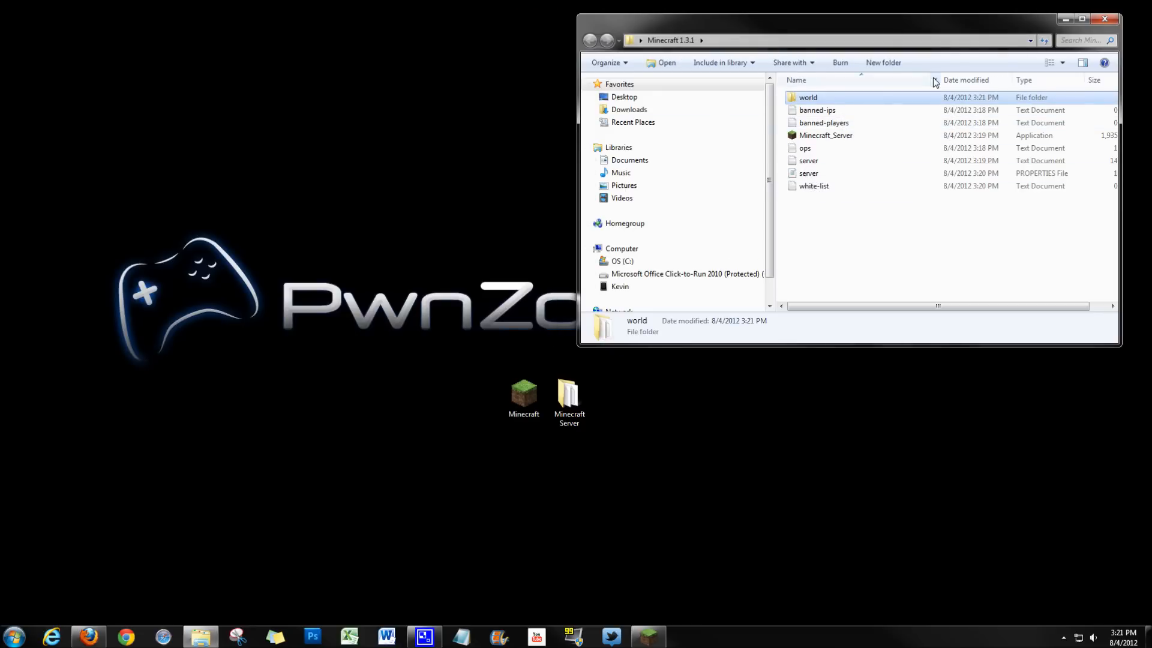
Run Minecraft_Server.exe from the 1.3.1 folder, allowing the security warning, until startup is done.
double_click(825, 136)
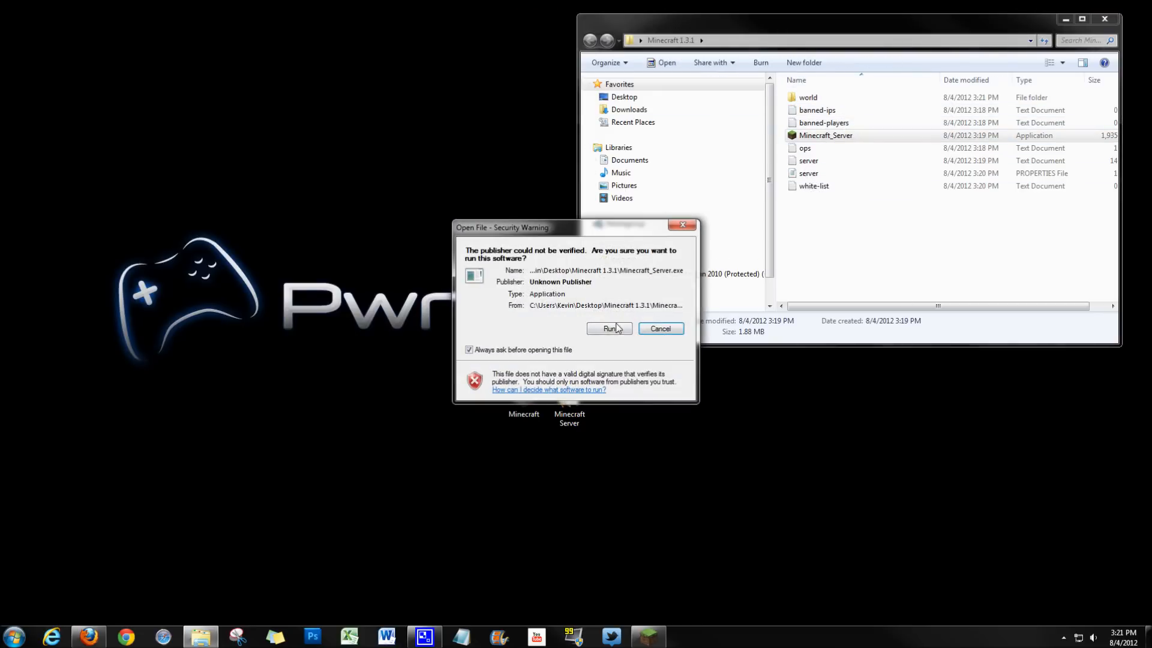
click(609, 329)
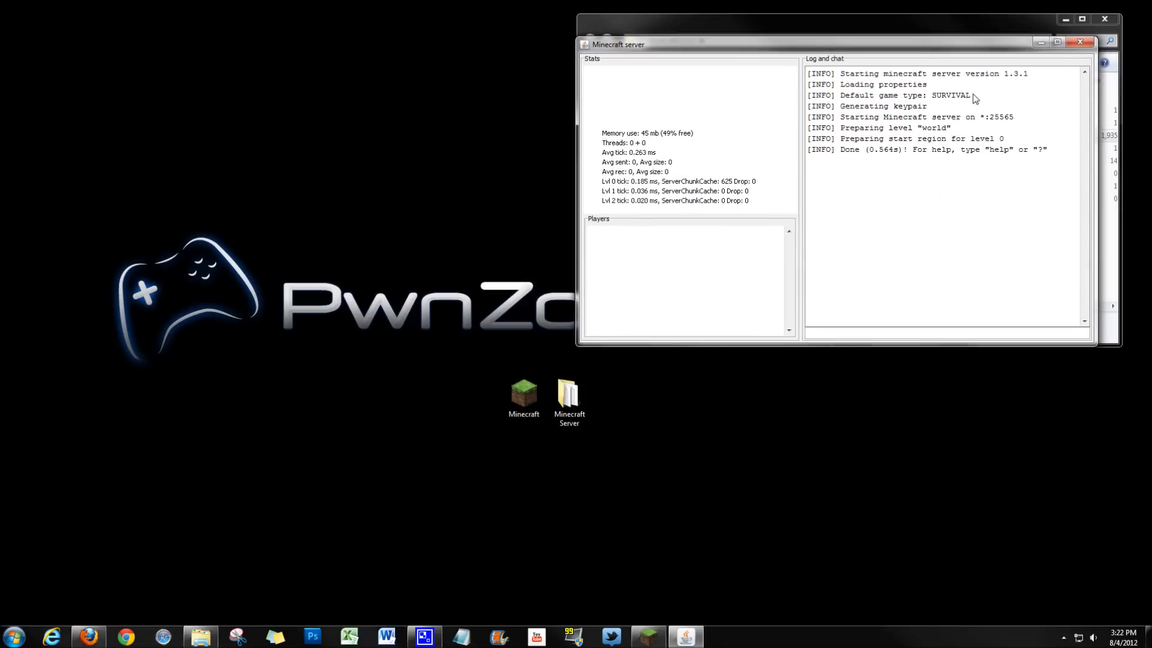
mouse_move(821, 378)
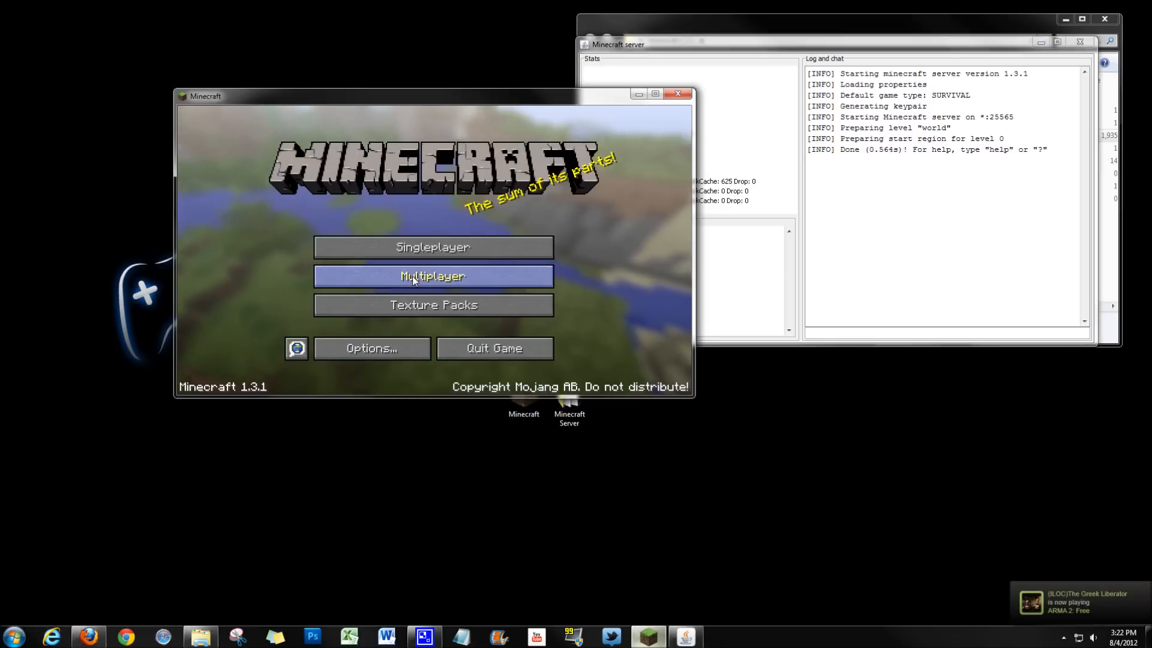
Join the local Survival Tutorial server from Multiplayer and arrive in its world.
click(433, 276)
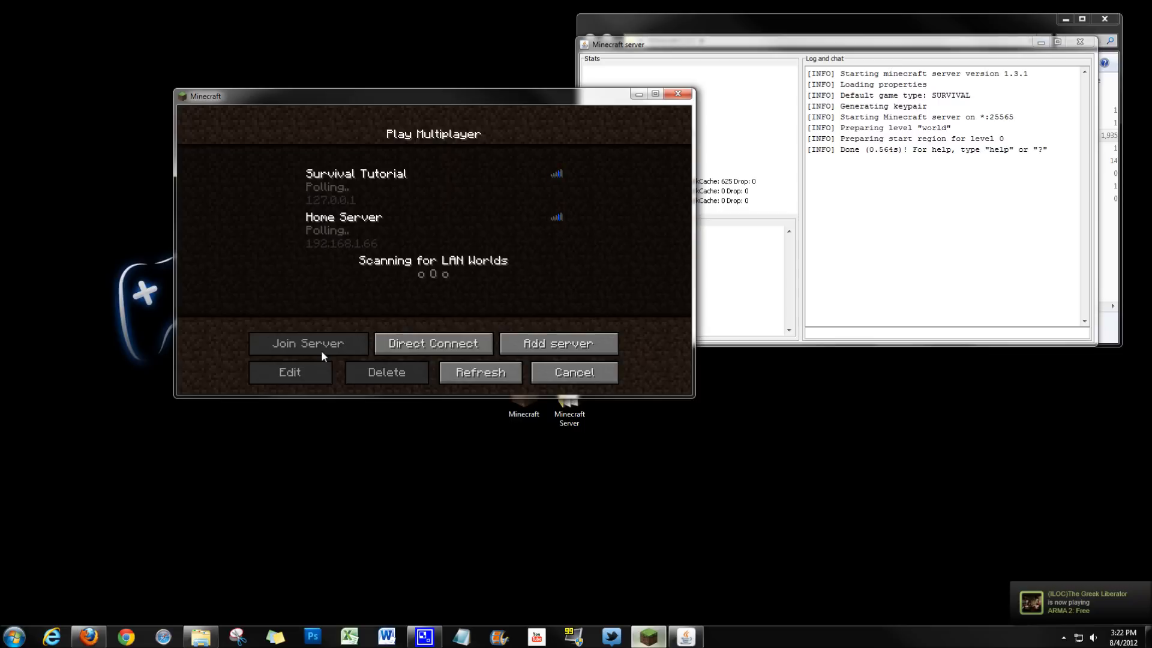
click(433, 186)
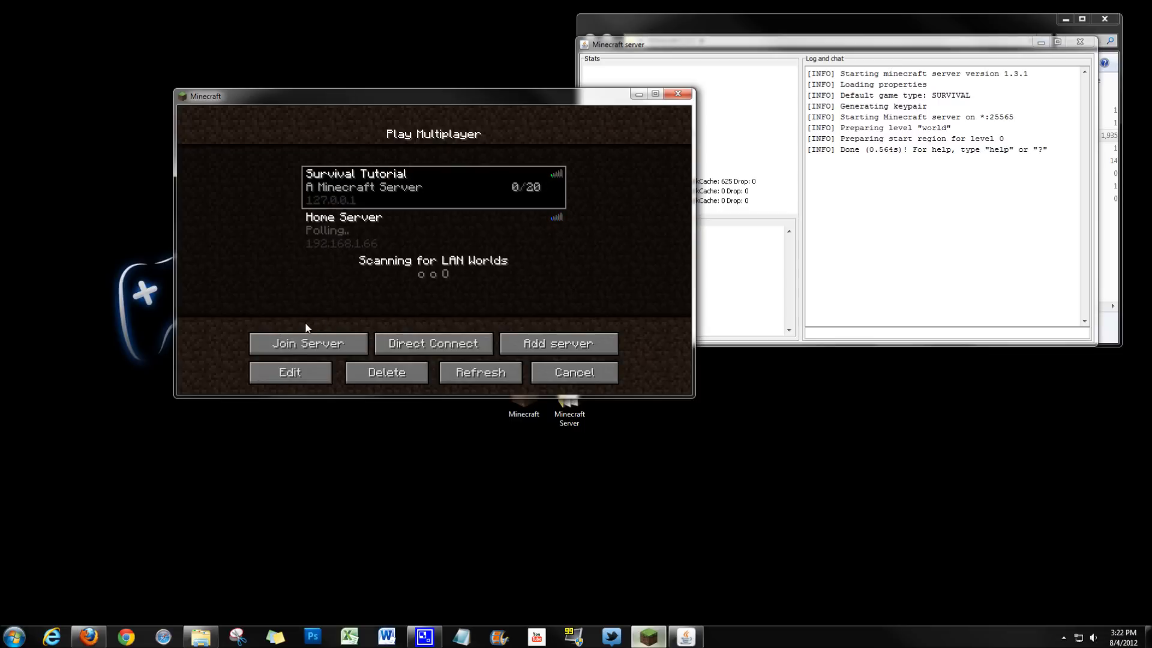
mouse_move(602, 357)
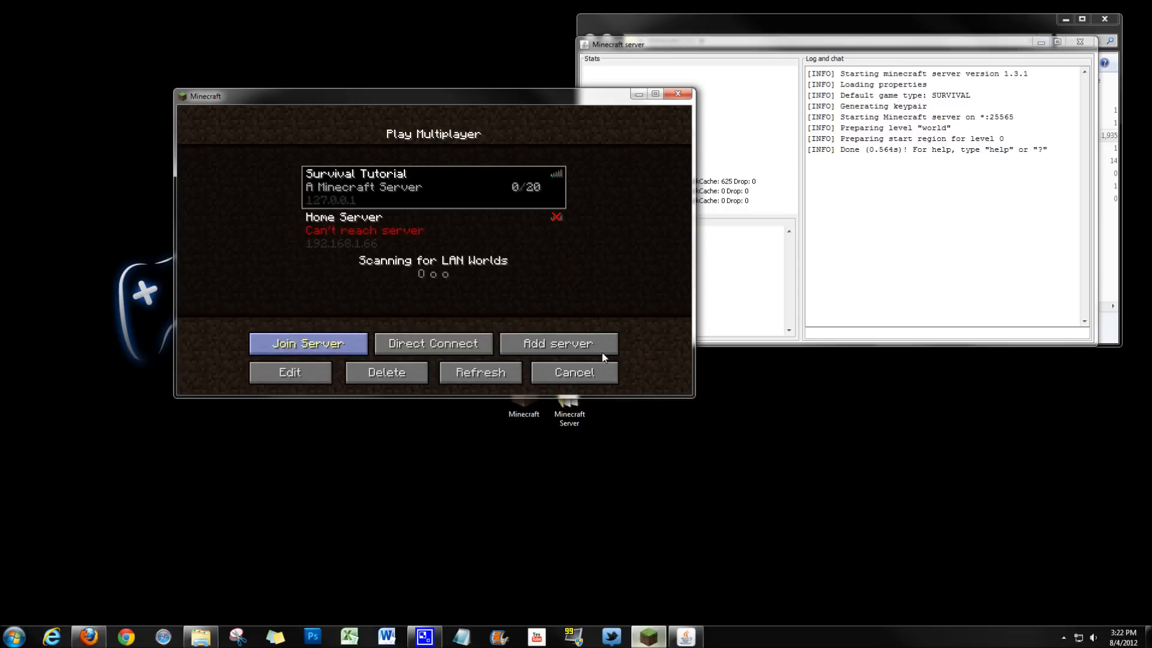
click(307, 343)
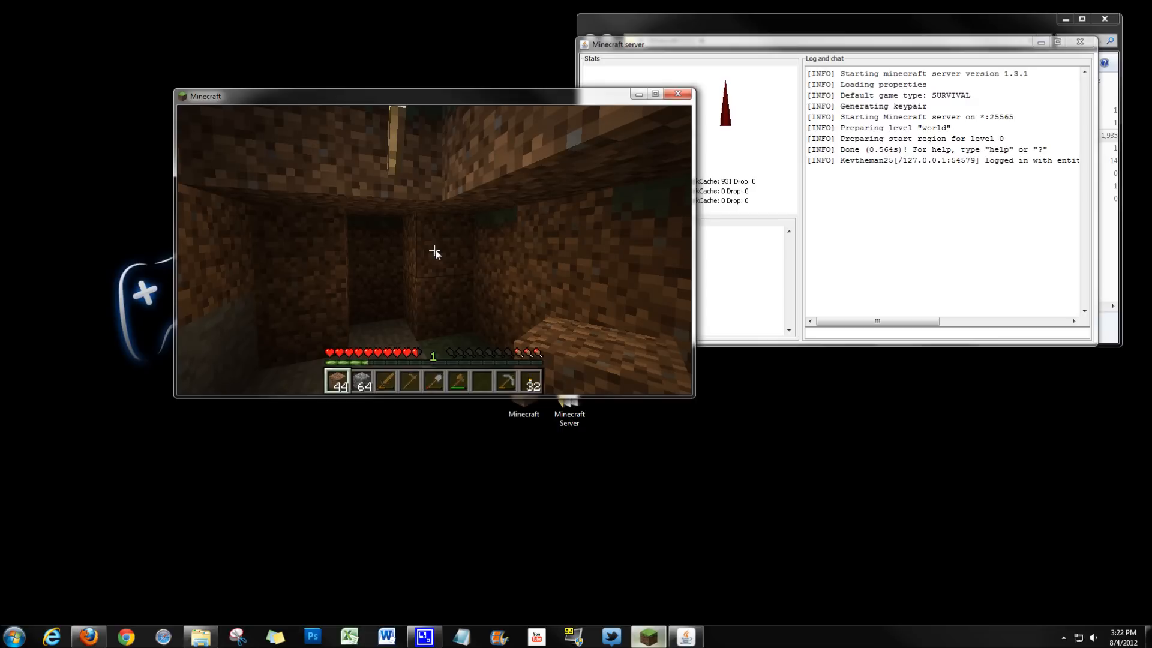
mouse_move(433, 253)
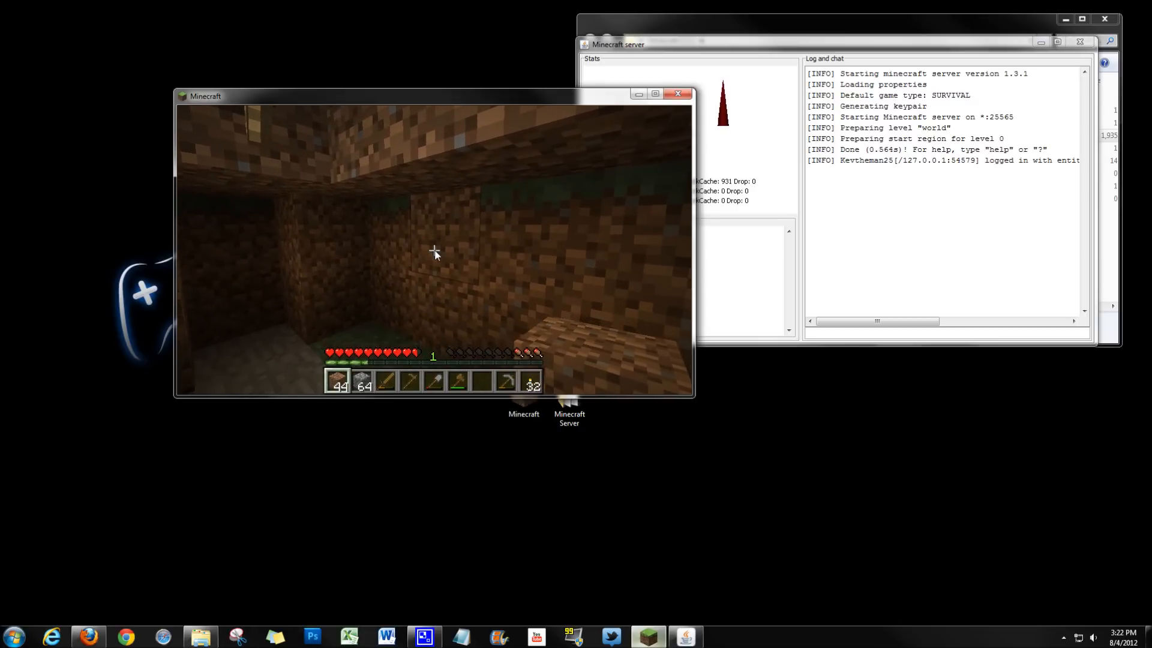